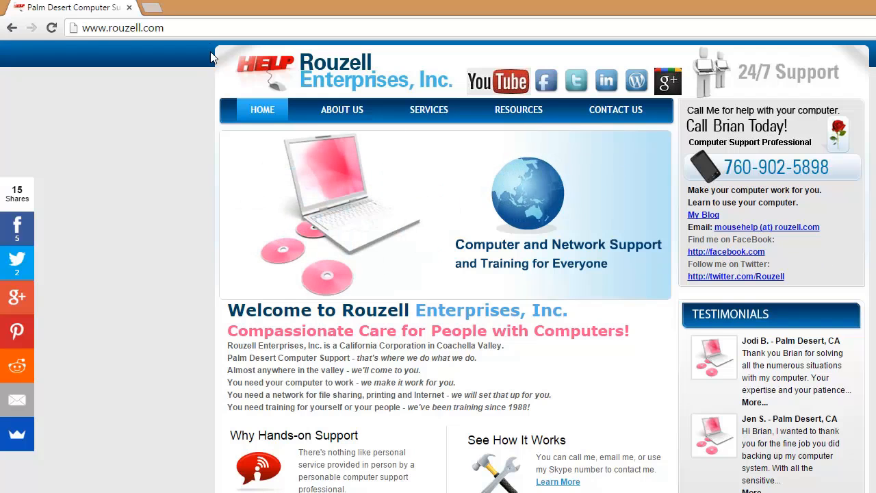
From the Chrome menu reach Settings and set On start-up to 'Open a specific page or set of pages'.
{"action": "left_click", "coordinate": [122, 28]}
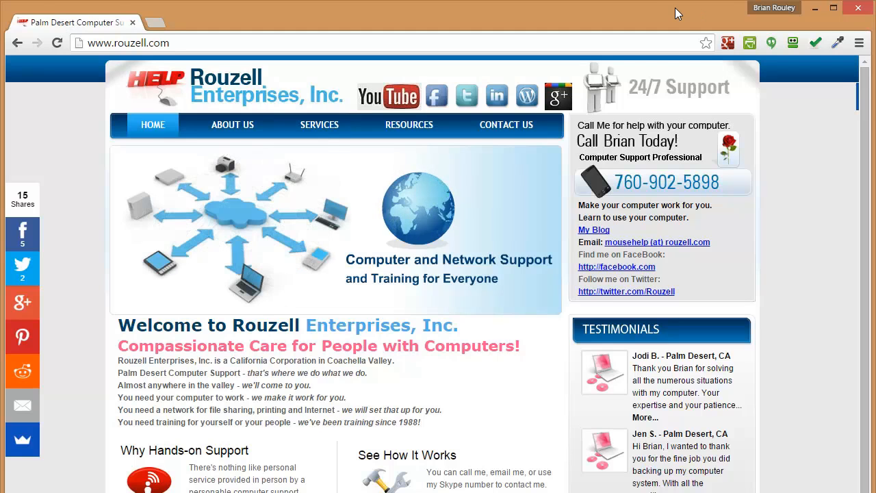
{"action": "mouse_move", "coordinate": [65, 62]}
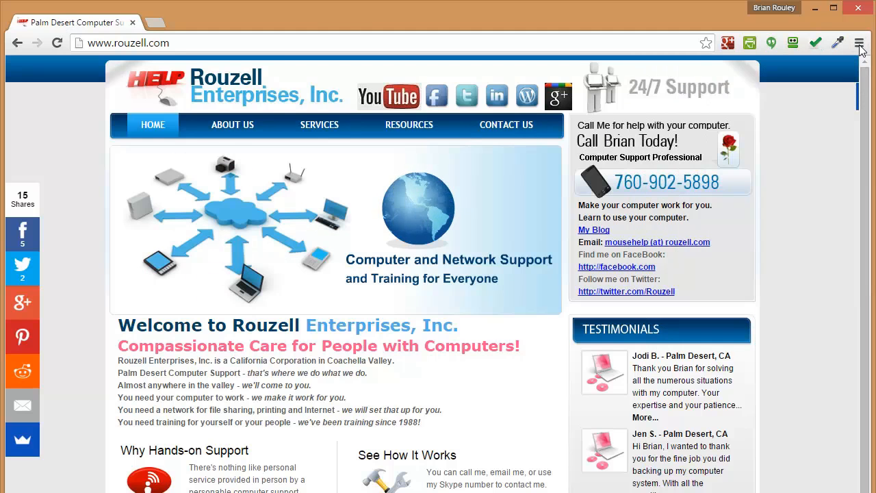
{"action": "left_click", "coordinate": [860, 43]}
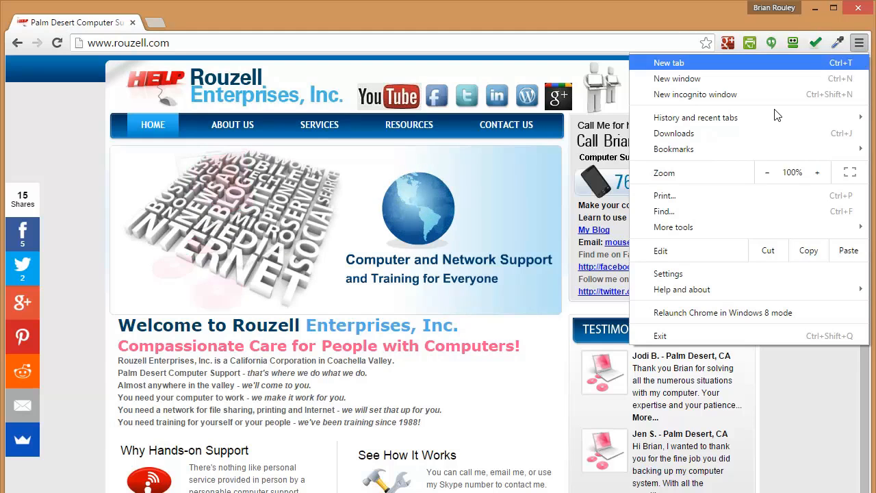
{"action": "left_click", "coordinate": [668, 274]}
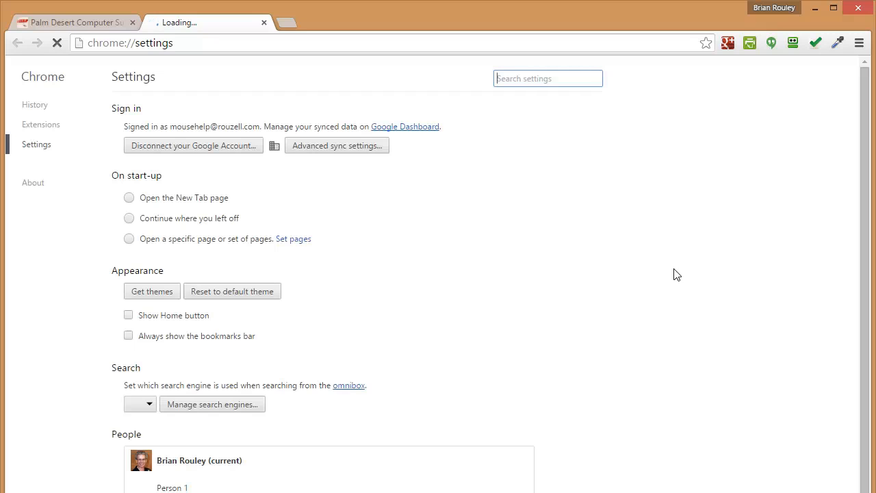
{"action": "left_click", "coordinate": [128, 197]}
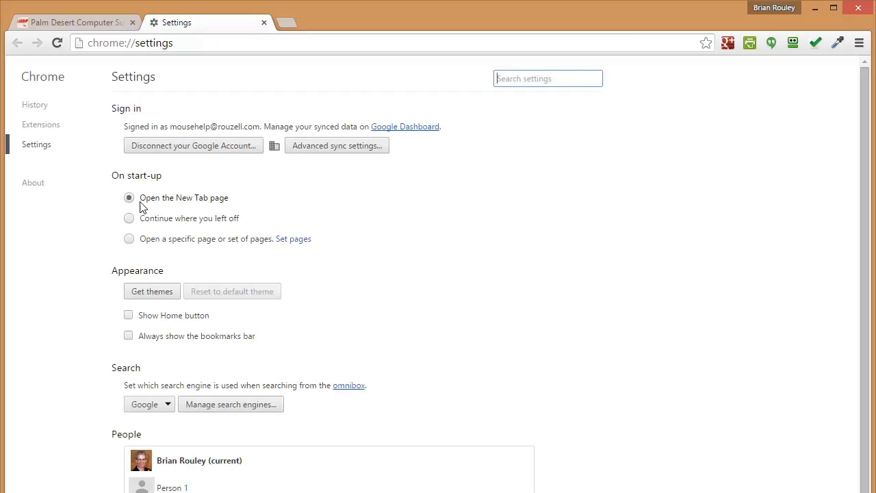
{"action": "mouse_move", "coordinate": [208, 202]}
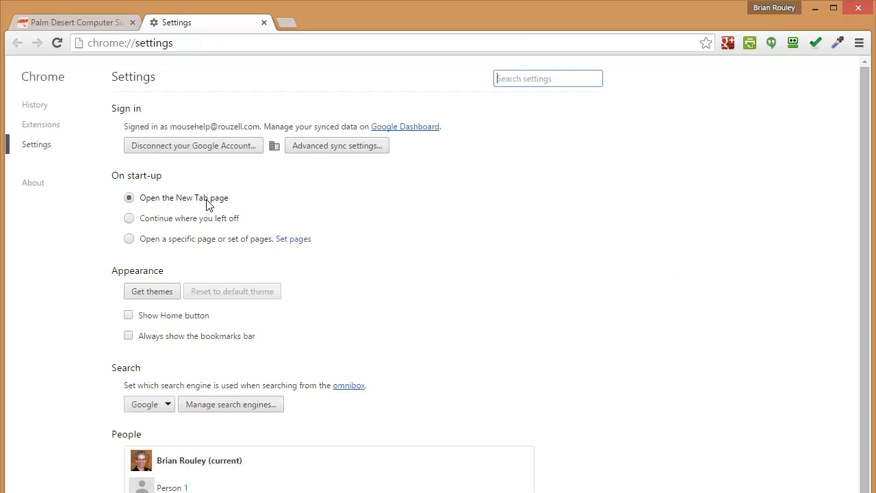
{"action": "mouse_move", "coordinate": [197, 205]}
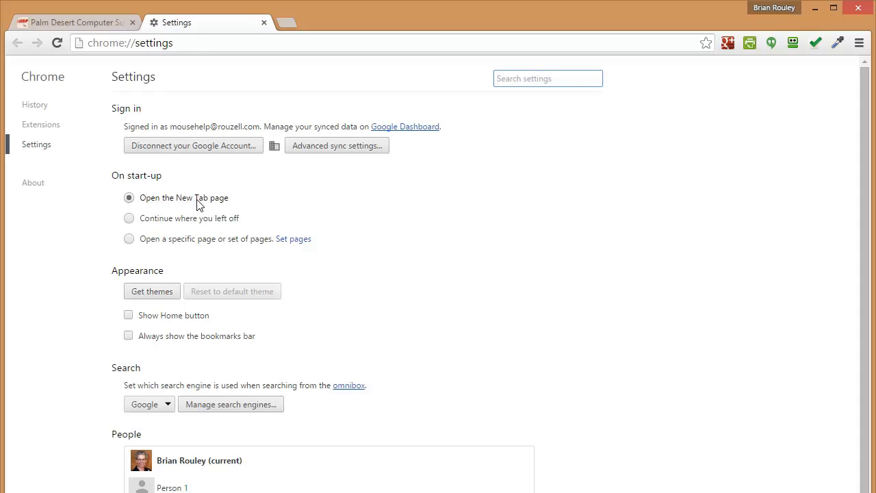
{"action": "mouse_move", "coordinate": [134, 241]}
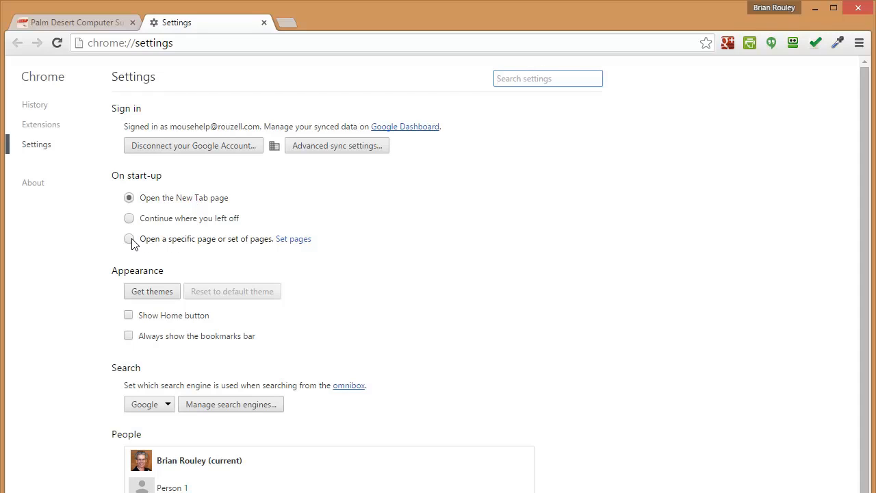
{"action": "left_click", "coordinate": [129, 238]}
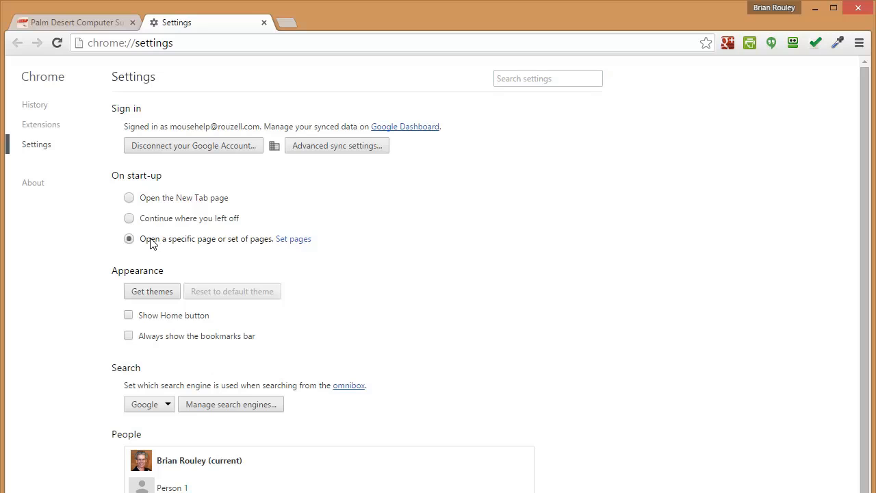
In Set pages, enter 'news' and add the Fox News suggestion as a third startup page, then confirm.
{"action": "left_click", "coordinate": [293, 238]}
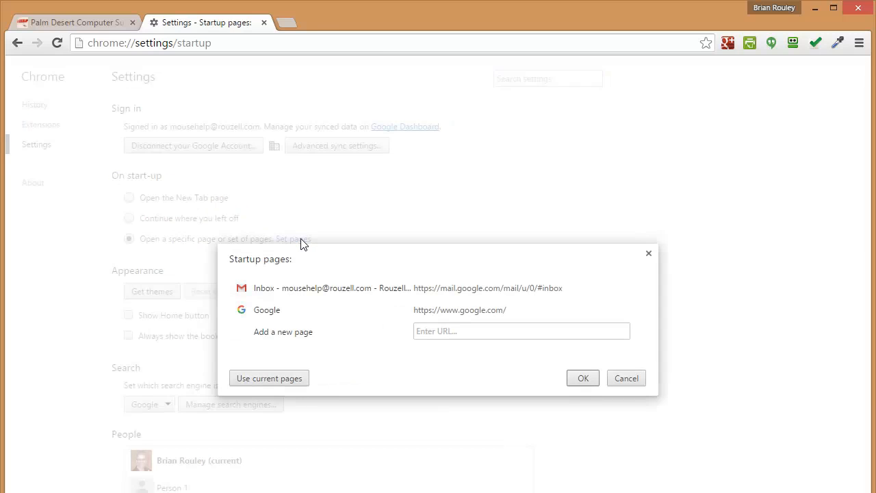
{"action": "mouse_move", "coordinate": [323, 241]}
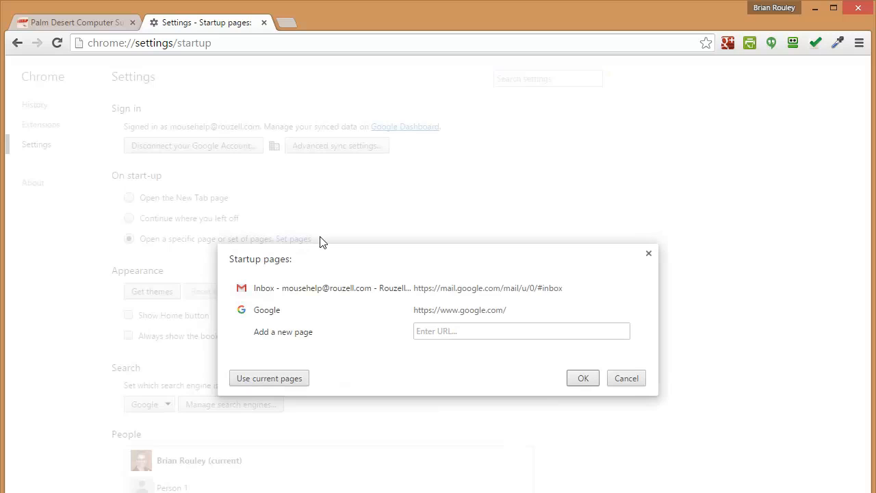
{"action": "mouse_move", "coordinate": [457, 291]}
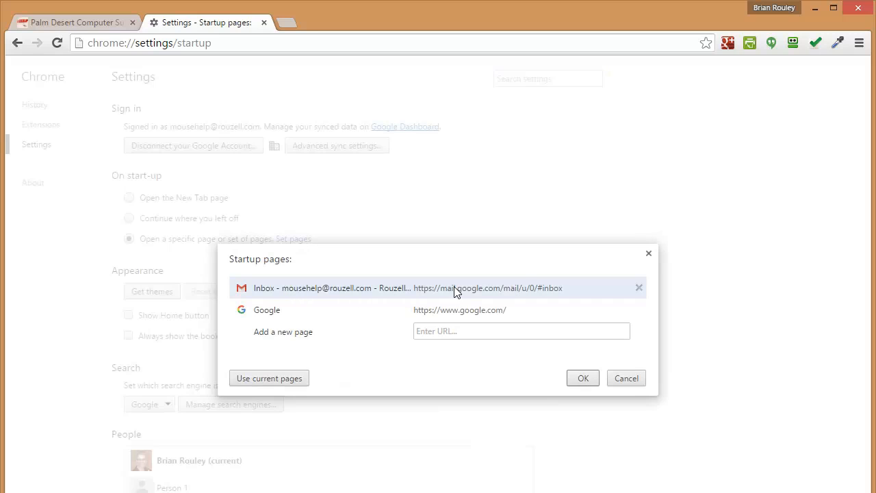
{"action": "mouse_move", "coordinate": [289, 303]}
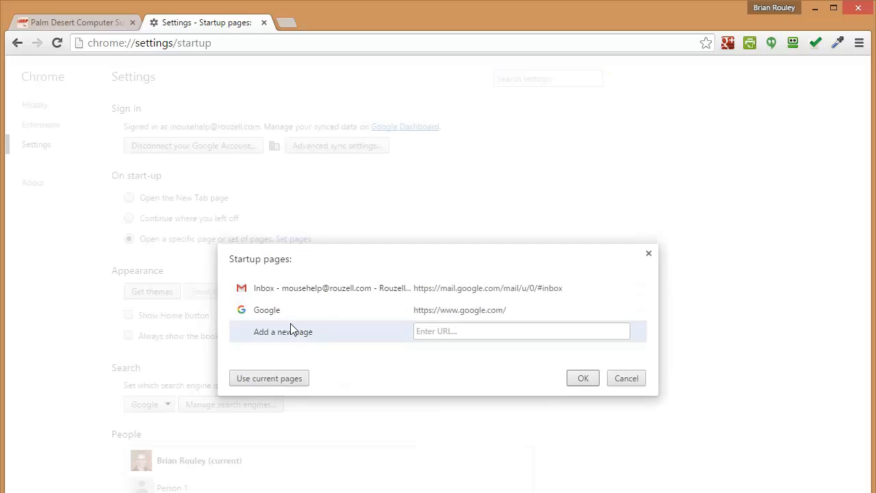
{"action": "mouse_move", "coordinate": [304, 339]}
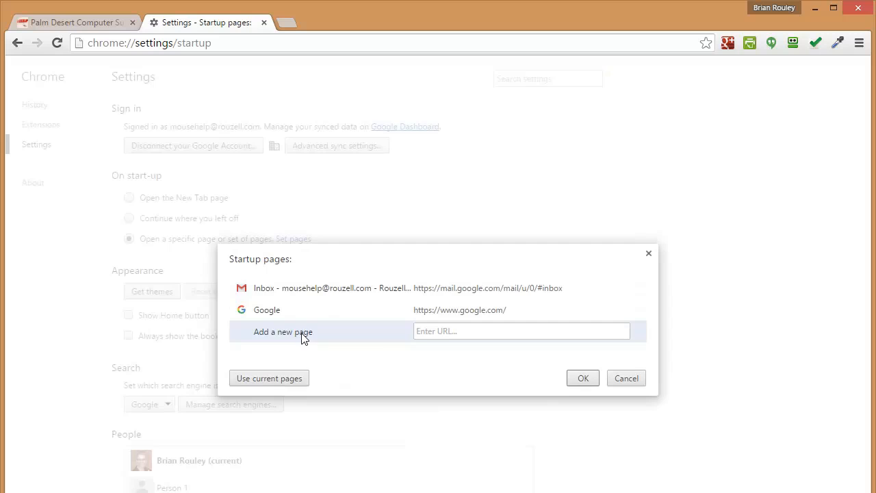
{"action": "left_click", "coordinate": [521, 332]}
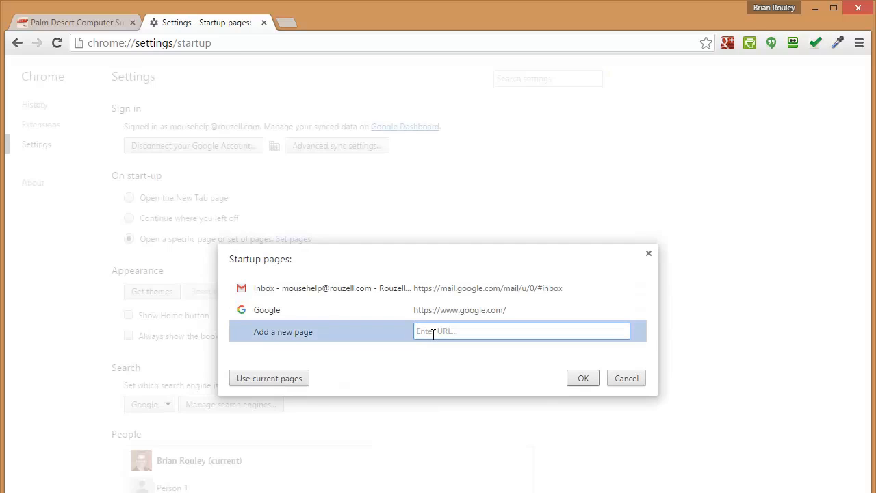
{"action": "type", "text": "news.com"}
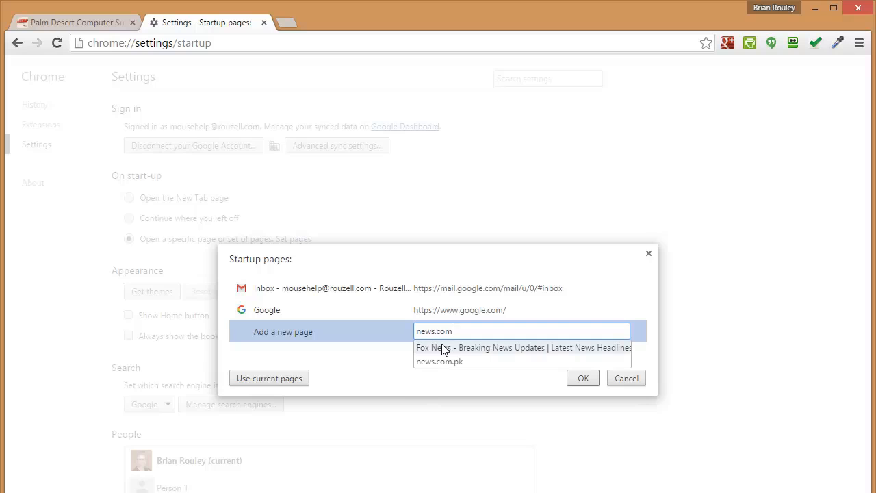
{"action": "left_click", "coordinate": [444, 347]}
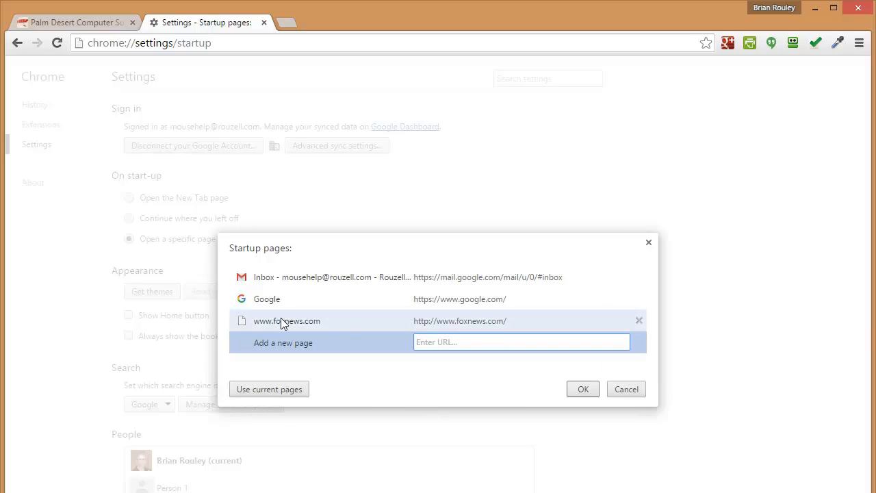
{"action": "mouse_move", "coordinate": [244, 263]}
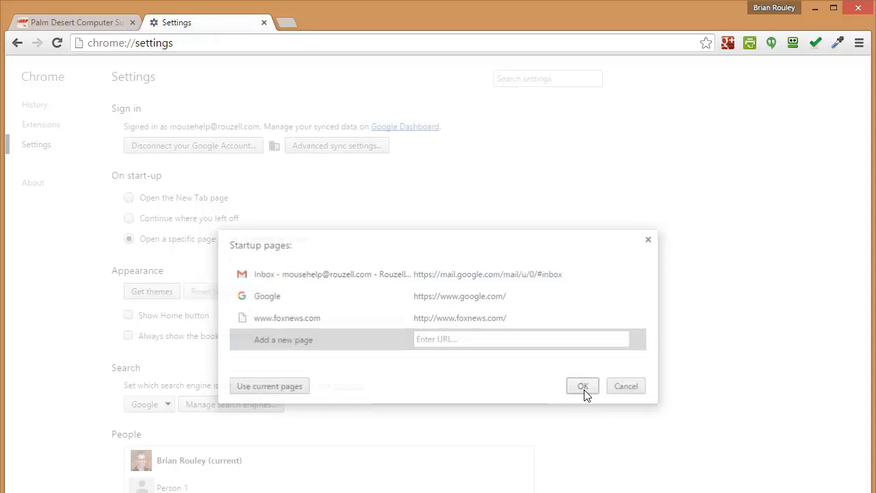
{"action": "left_click", "coordinate": [583, 387]}
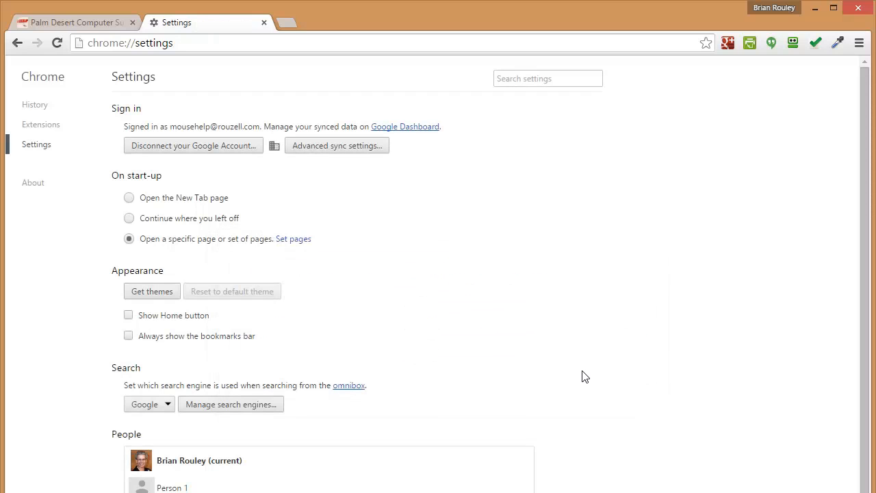
{"action": "mouse_move", "coordinate": [97, 316]}
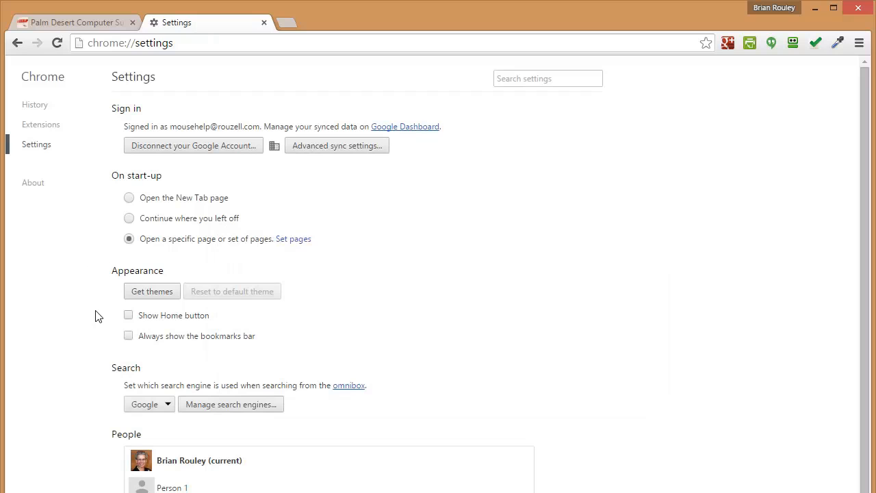
Under Appearance, show the Home button and always show the bookmarks bar.
{"action": "left_click", "coordinate": [128, 315]}
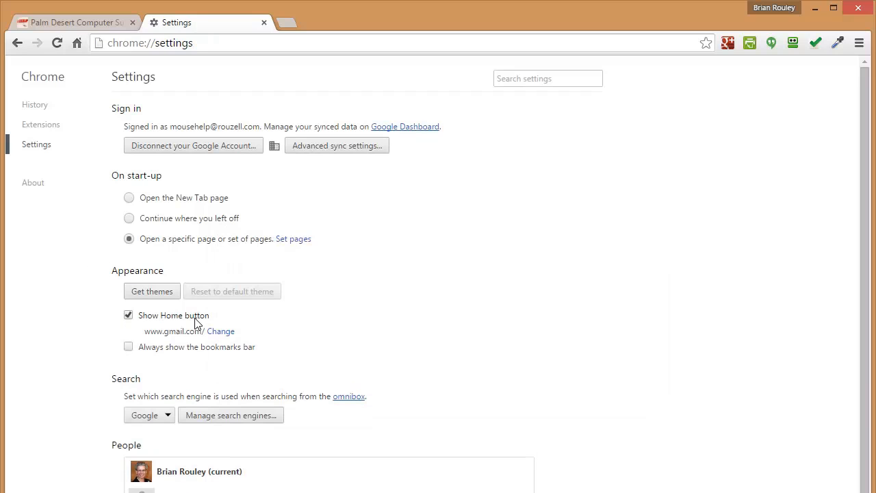
{"action": "mouse_move", "coordinate": [71, 48]}
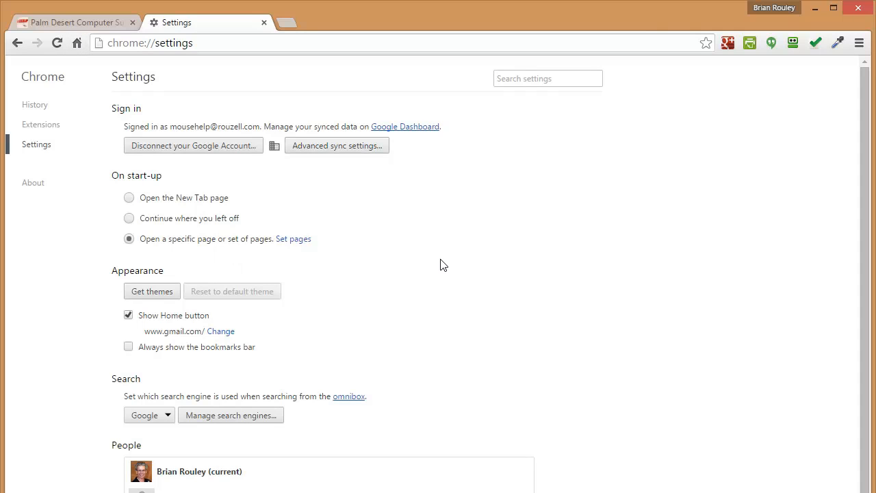
{"action": "mouse_move", "coordinate": [444, 265]}
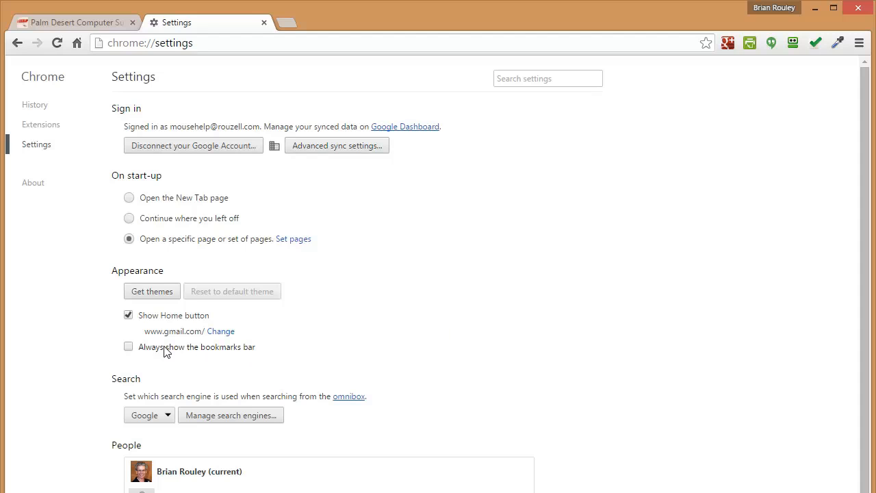
{"action": "left_click", "coordinate": [129, 347]}
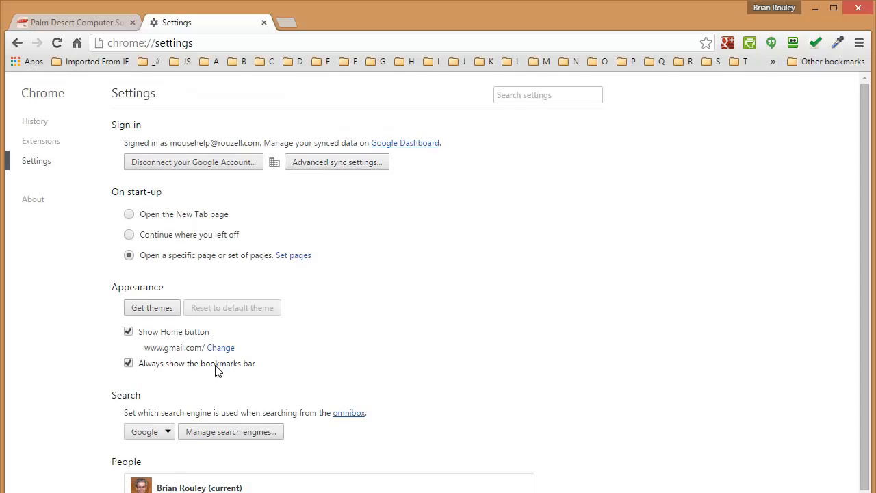
{"action": "mouse_move", "coordinate": [249, 372]}
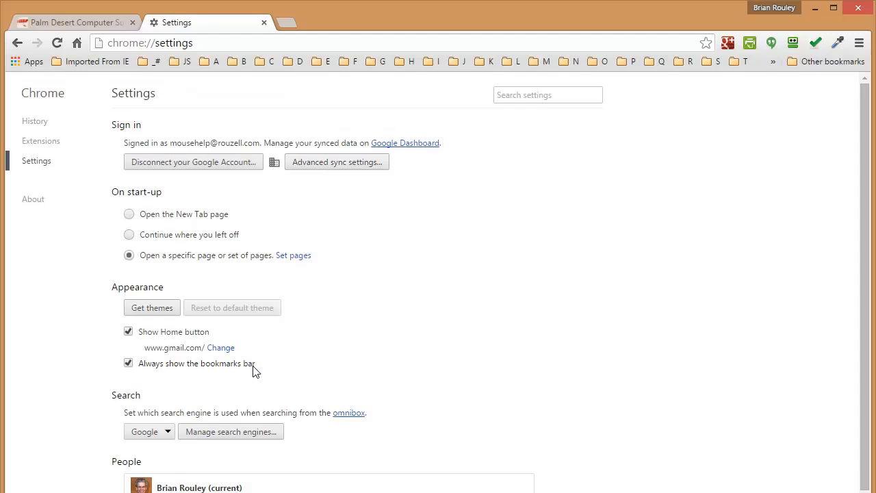
{"action": "mouse_move", "coordinate": [200, 70]}
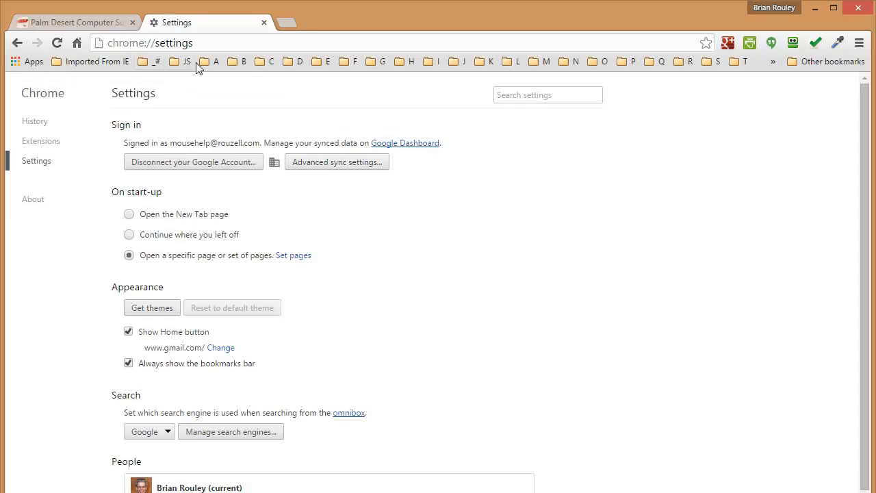
{"action": "mouse_move", "coordinate": [342, 74]}
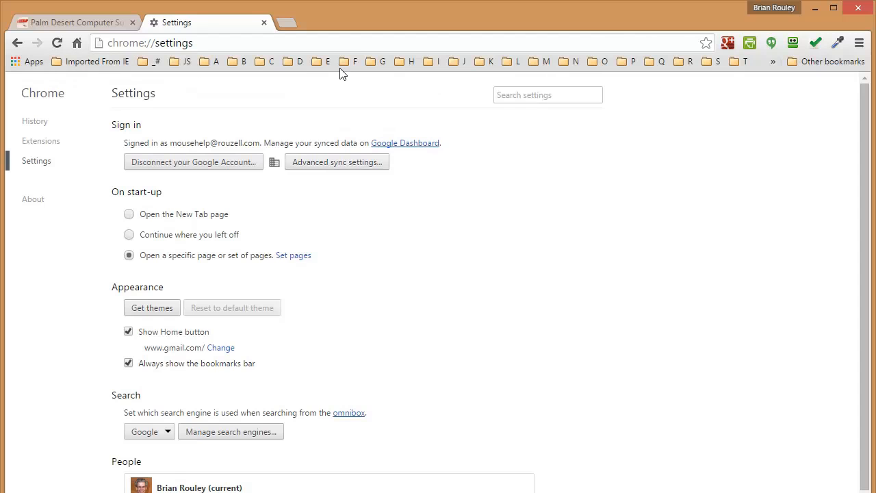
{"action": "mouse_move", "coordinate": [105, 62]}
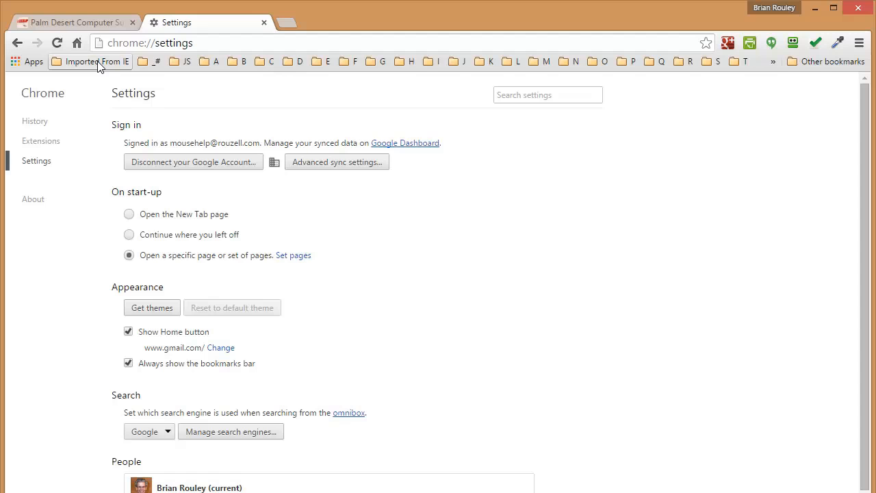
Delete the 'Imported From IE' folder from the bookmarks bar via its context menu.
{"action": "right_click", "coordinate": [89, 62]}
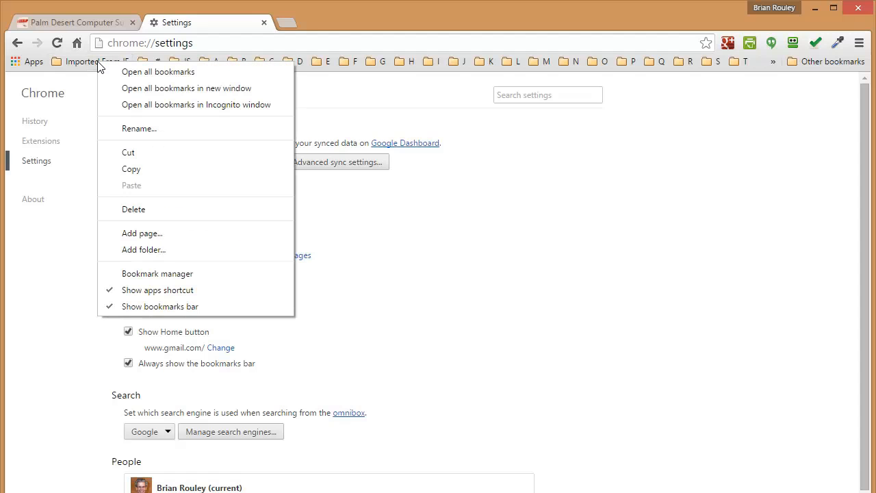
{"action": "mouse_move", "coordinate": [122, 214]}
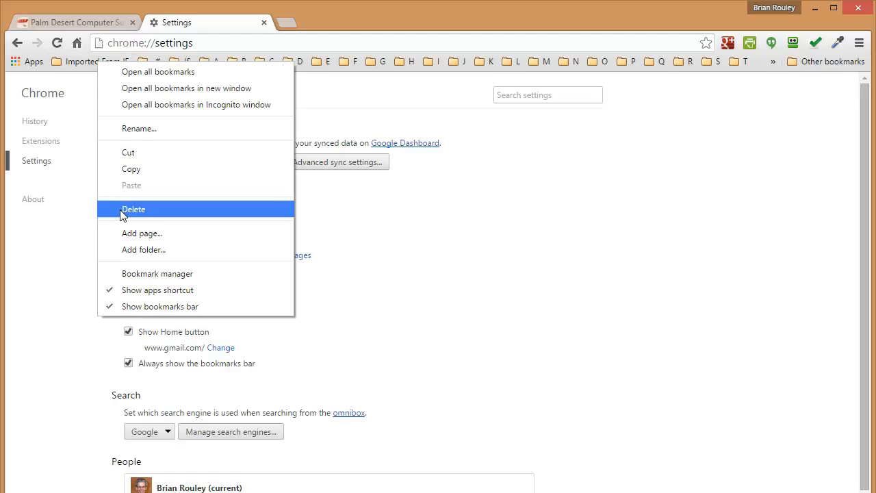
{"action": "left_click", "coordinate": [135, 208]}
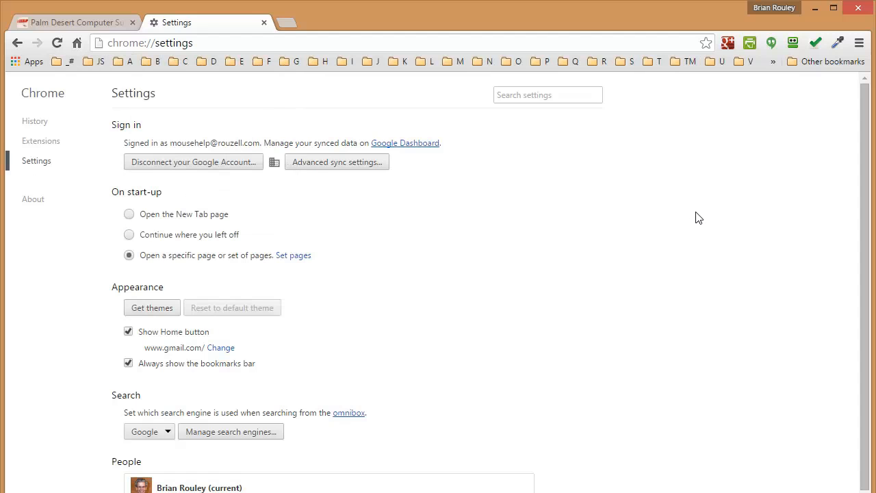
{"action": "mouse_move", "coordinate": [772, 219]}
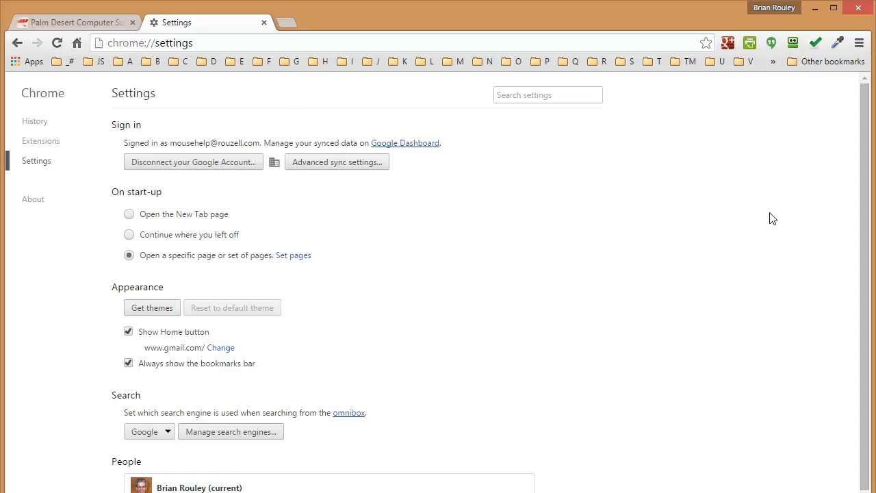
{"action": "mouse_move", "coordinate": [852, 42]}
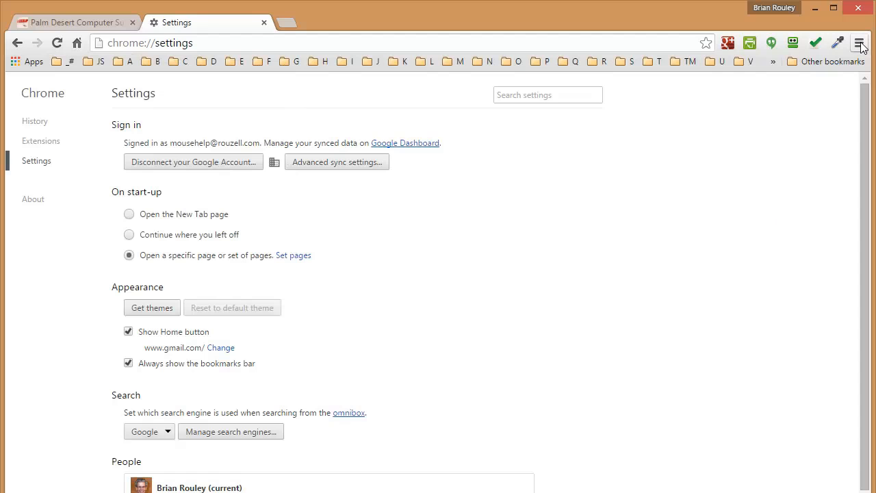
Bring up Import bookmarks and settings from the Chrome menu, sourced from Microsoft Internet Explorer.
{"action": "left_click", "coordinate": [862, 43]}
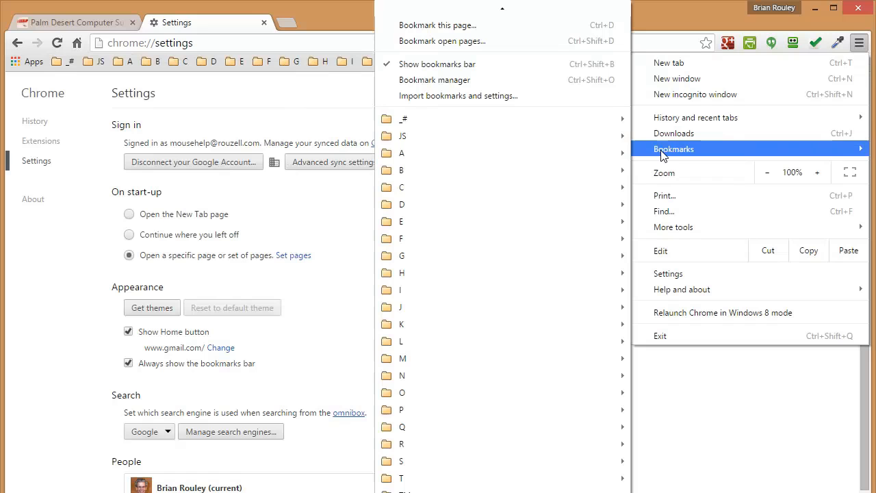
{"action": "mouse_move", "coordinate": [503, 100]}
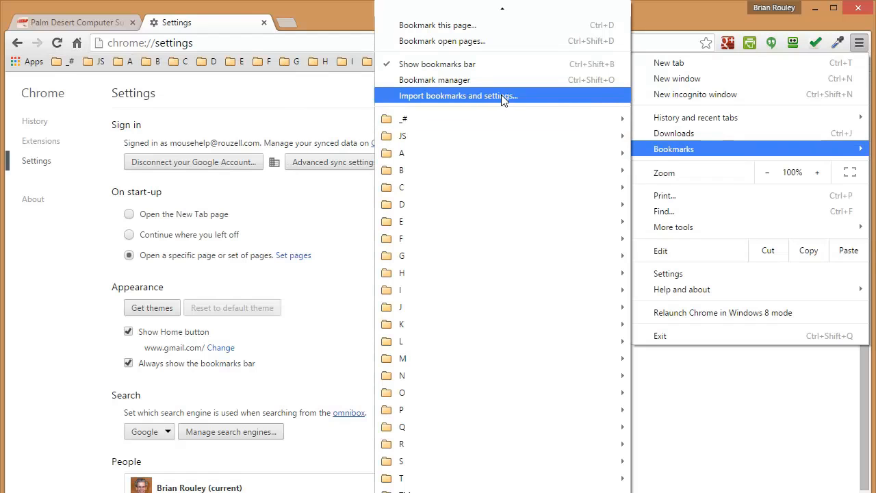
{"action": "left_click", "coordinate": [458, 96]}
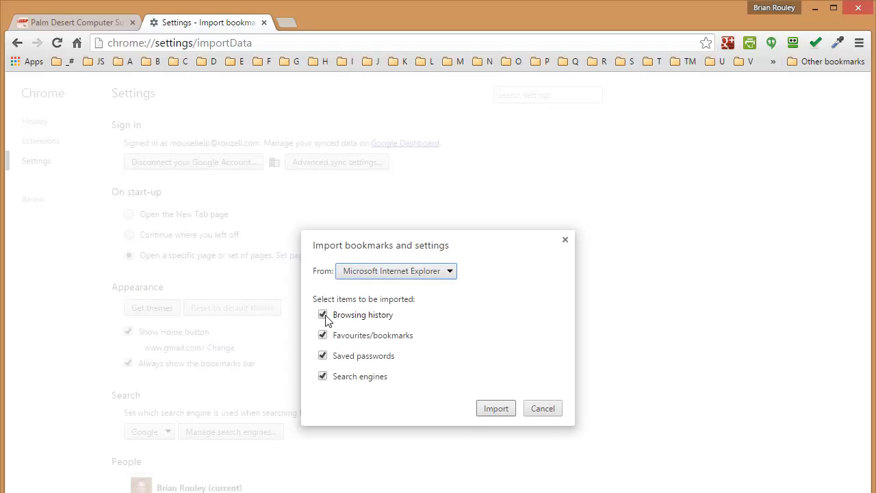
Import only favourites/bookmarks and saved passwords from Internet Explorer, unticking history and search engines.
{"action": "left_click", "coordinate": [323, 315]}
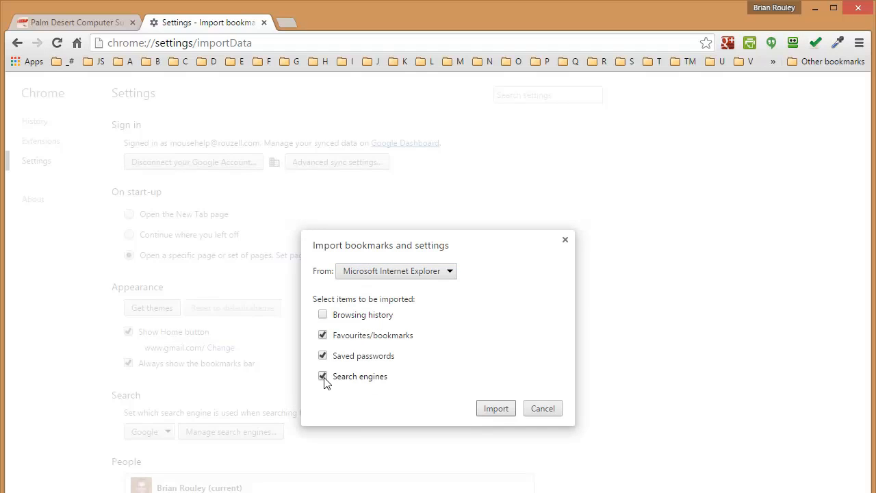
{"action": "left_click", "coordinate": [323, 375]}
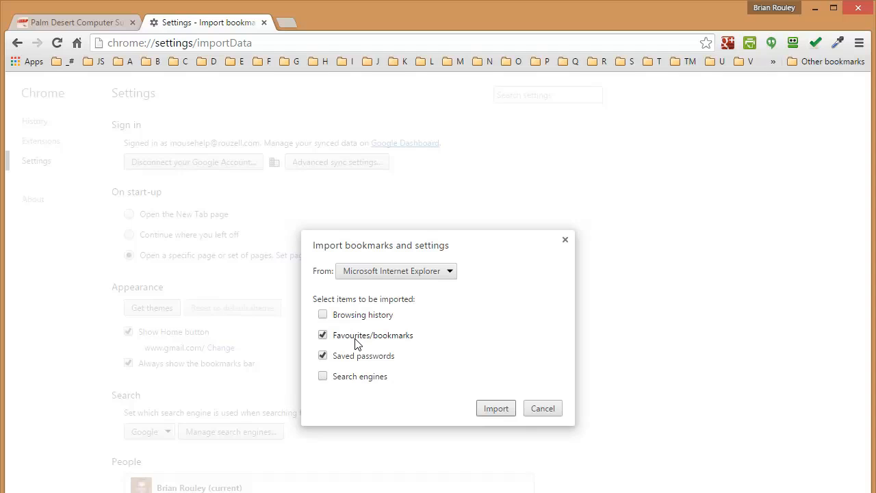
{"action": "mouse_move", "coordinate": [397, 340]}
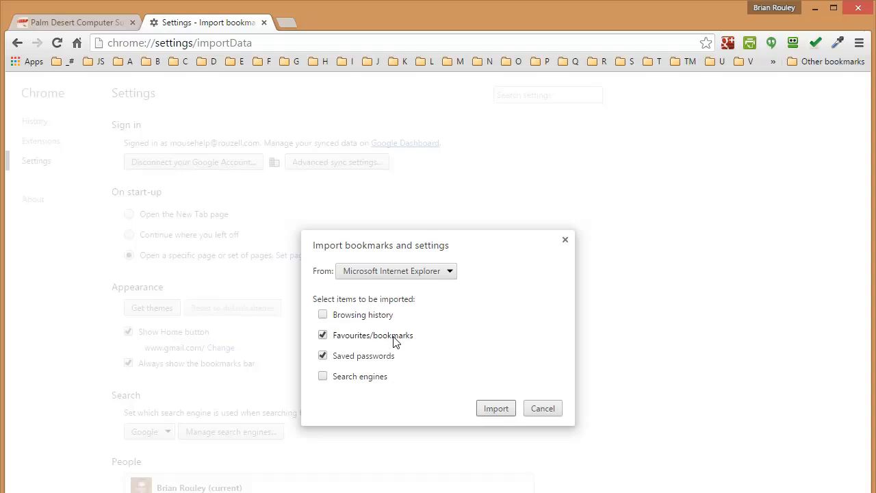
{"action": "mouse_move", "coordinate": [383, 364]}
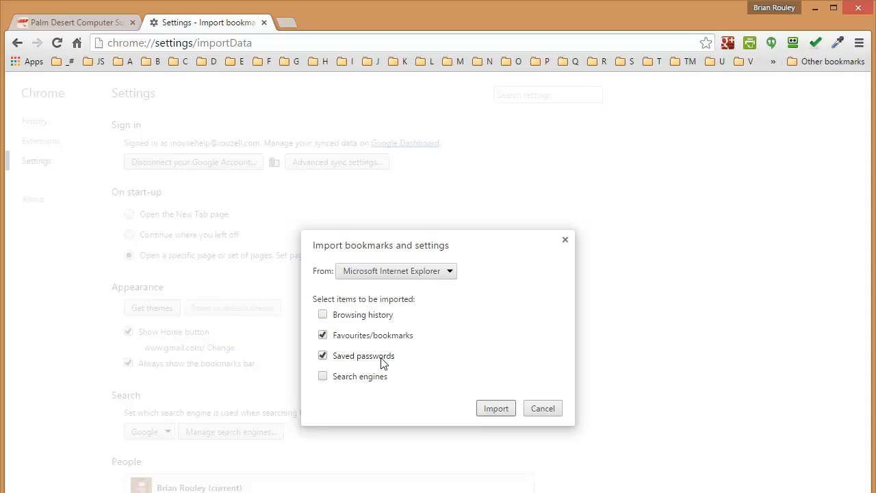
{"action": "mouse_move", "coordinate": [516, 351]}
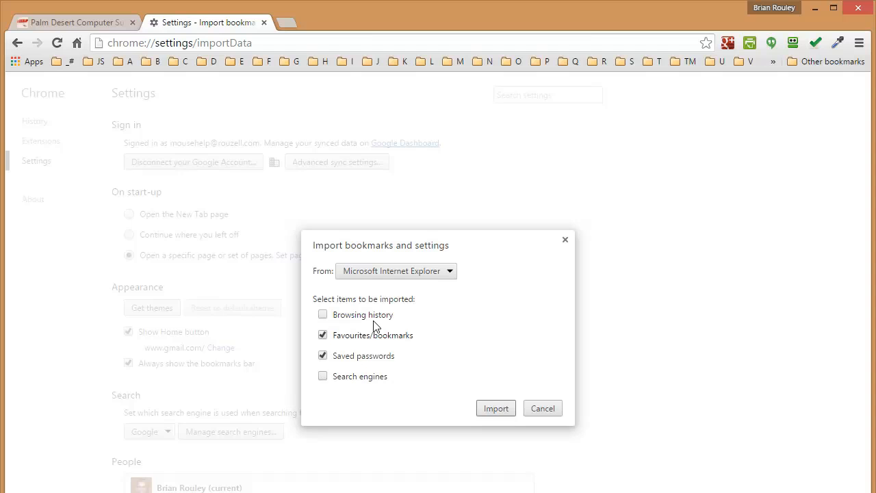
{"action": "mouse_move", "coordinate": [397, 309]}
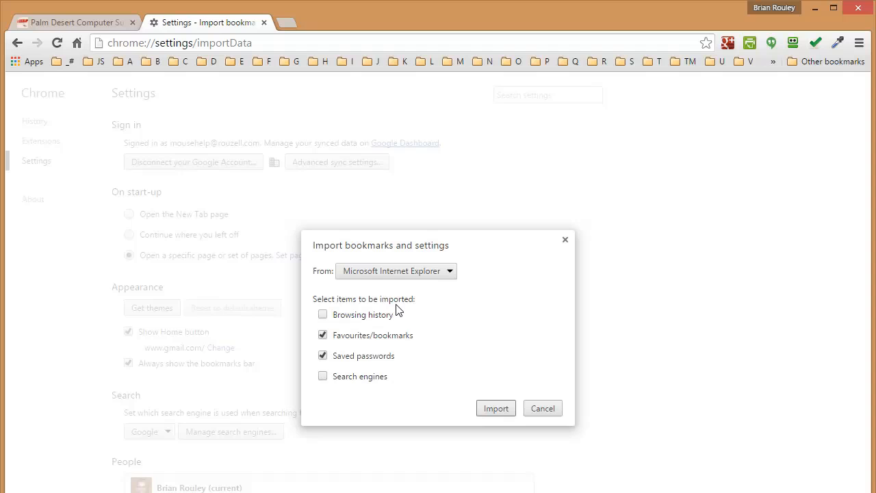
{"action": "left_click", "coordinate": [495, 408]}
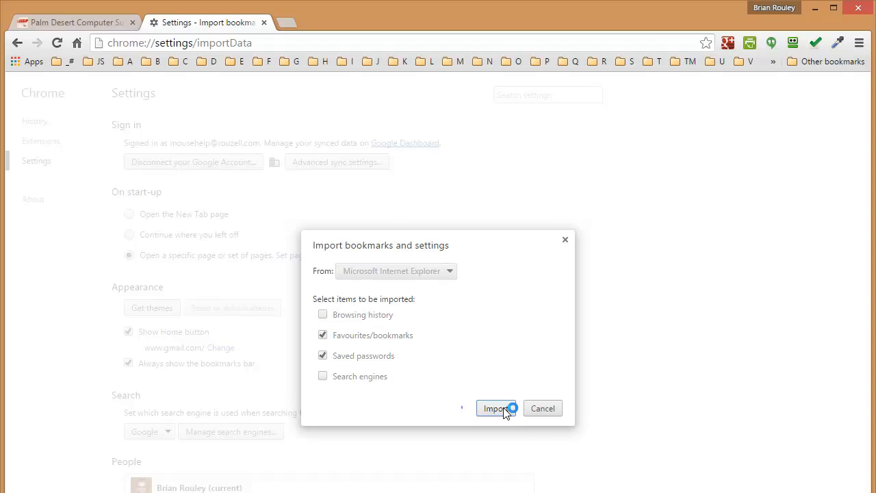
{"action": "left_click", "coordinate": [497, 407]}
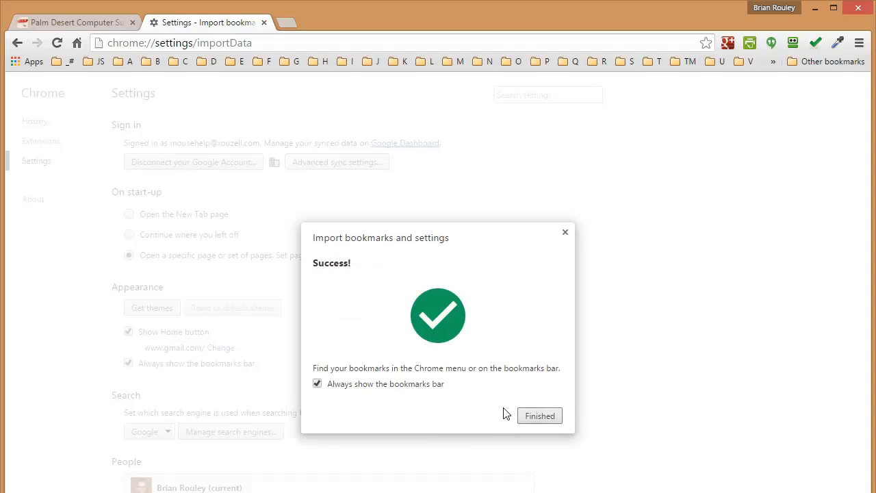
{"action": "left_click", "coordinate": [540, 416]}
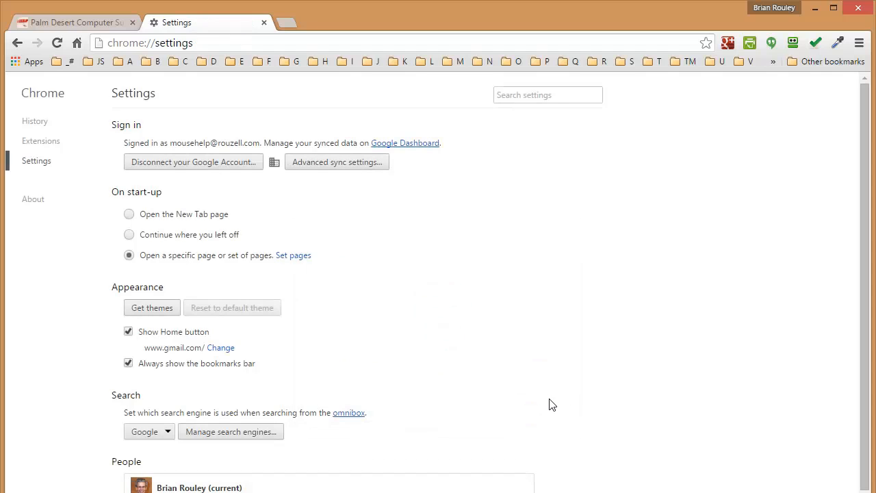
{"action": "mouse_move", "coordinate": [170, 71]}
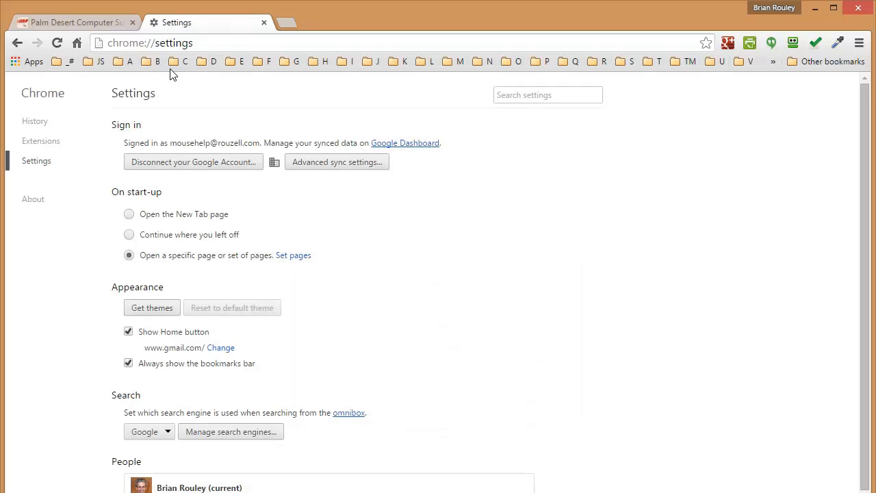
{"action": "mouse_move", "coordinate": [763, 70]}
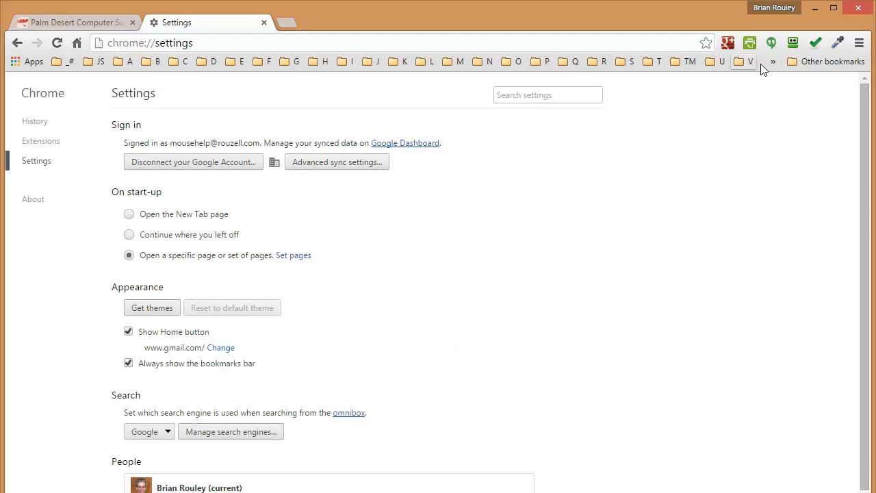
{"action": "mouse_move", "coordinate": [800, 71]}
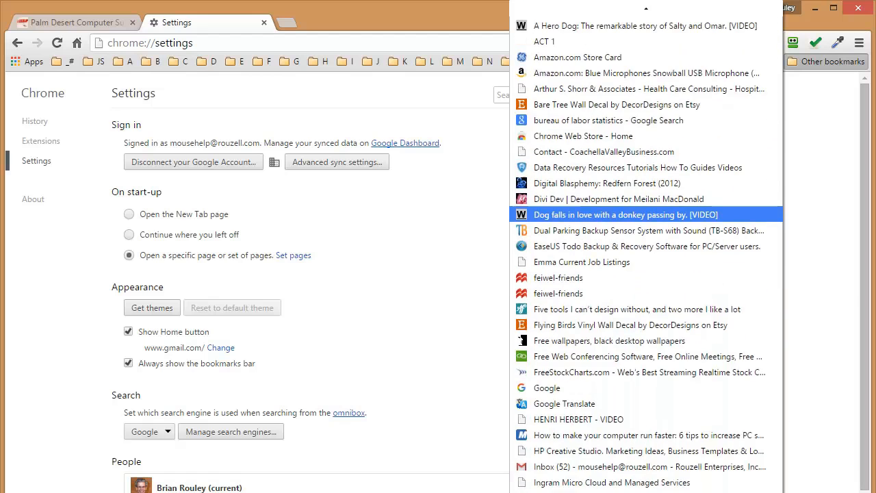
{"action": "scroll", "scroll_direction": "down", "scroll_amount": 3}
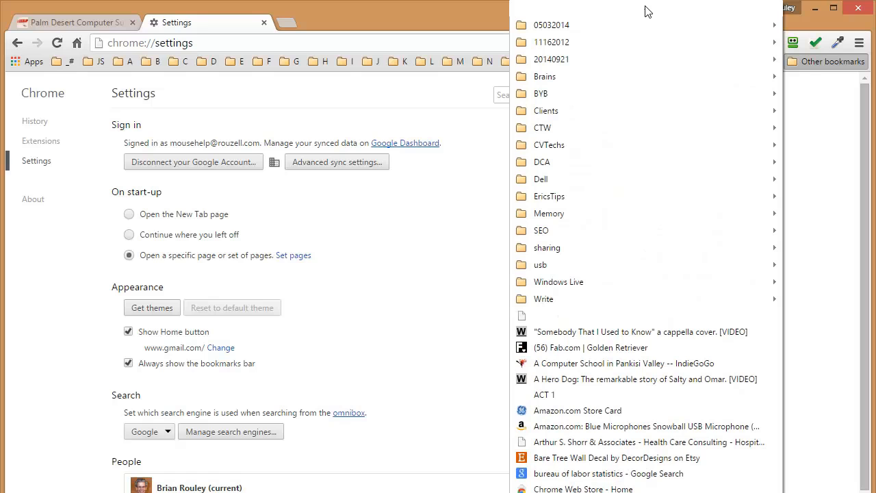
{"action": "left_click", "coordinate": [459, 16]}
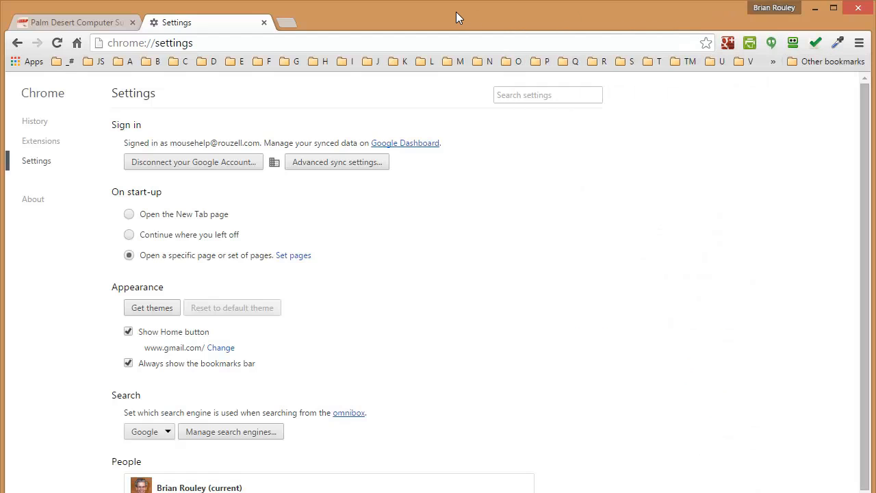
{"action": "left_click", "coordinate": [772, 60]}
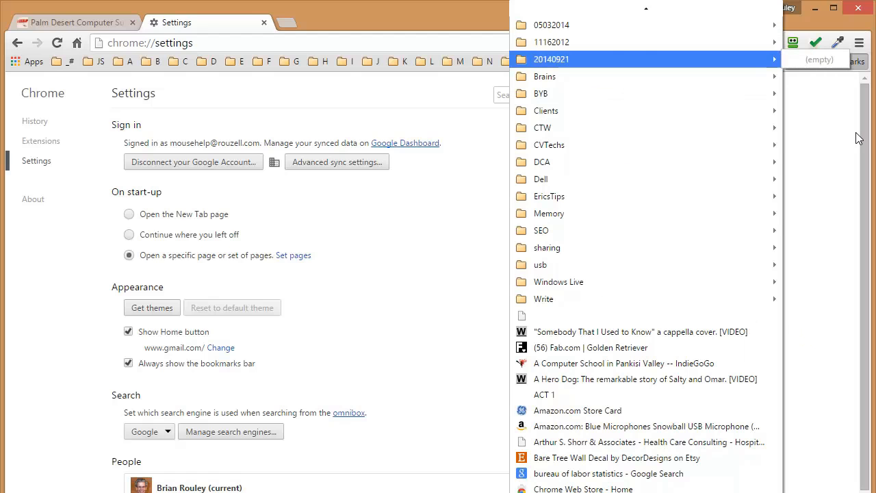
{"action": "left_click", "coordinate": [774, 62]}
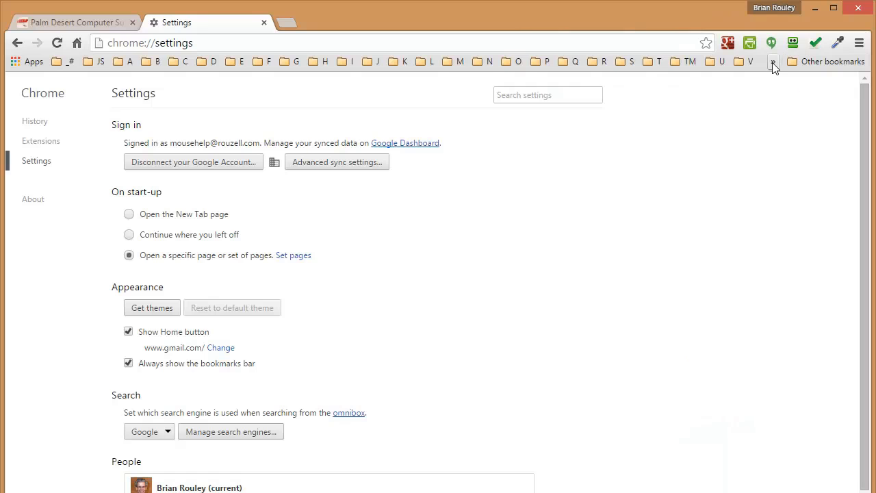
{"action": "left_click", "coordinate": [775, 62]}
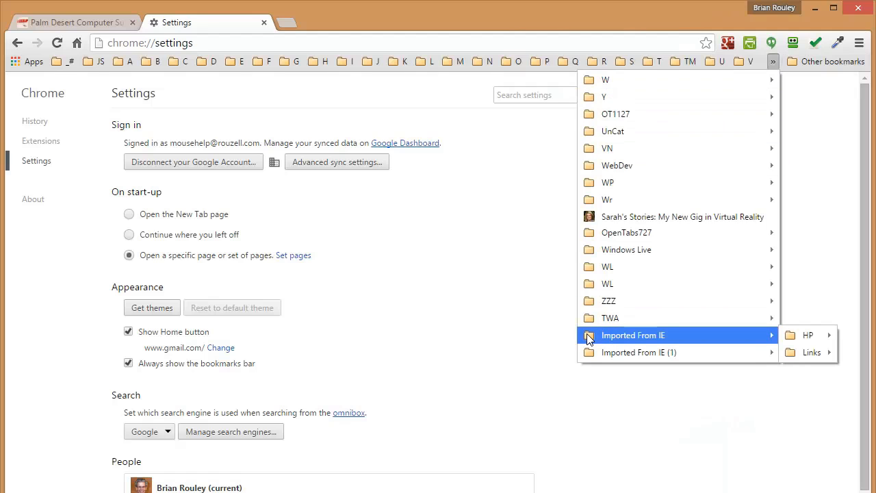
{"action": "mouse_move", "coordinate": [614, 334]}
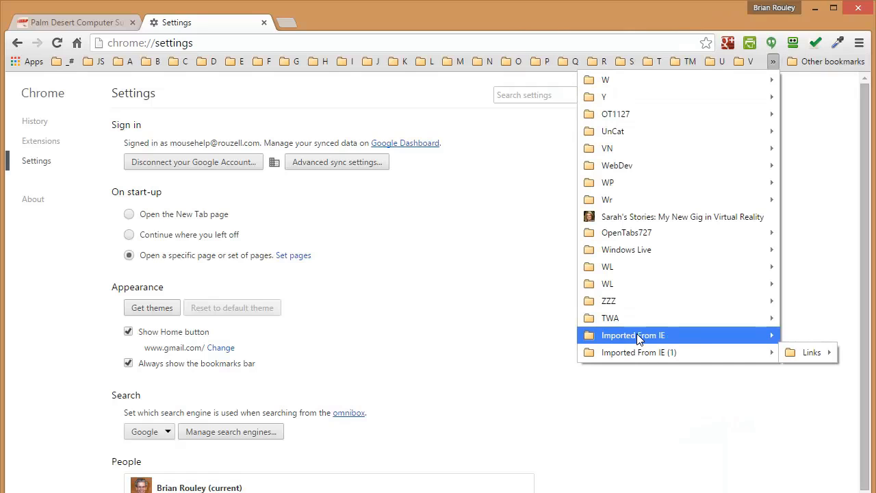
{"action": "mouse_move", "coordinate": [594, 339]}
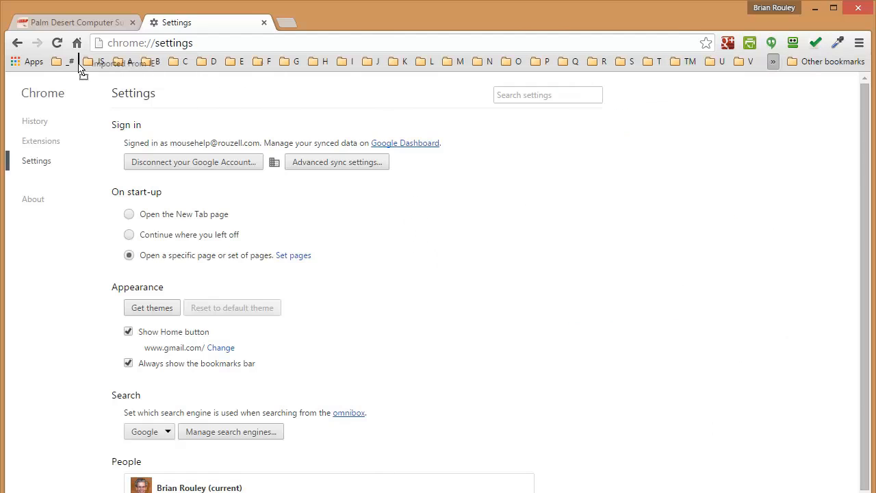
{"action": "mouse_move", "coordinate": [55, 66]}
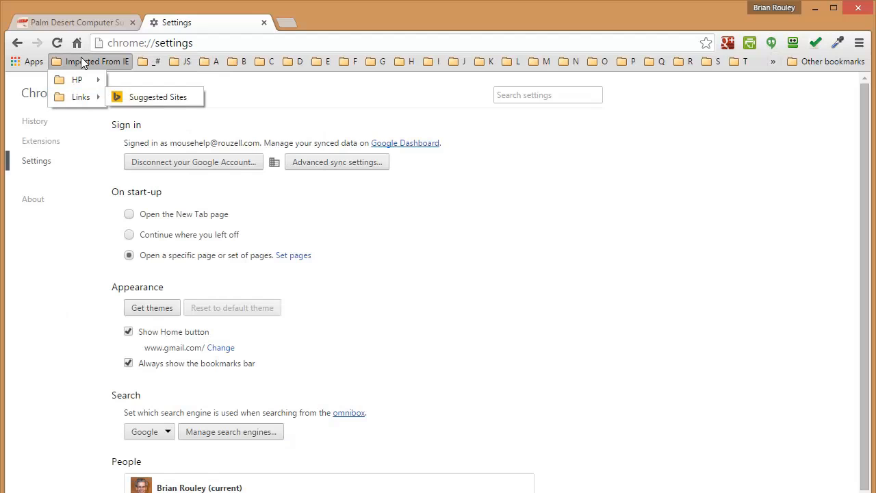
Peek into the _# bookmarks folder on the bookmarks bar and close its list again.
{"action": "left_click", "coordinate": [153, 60]}
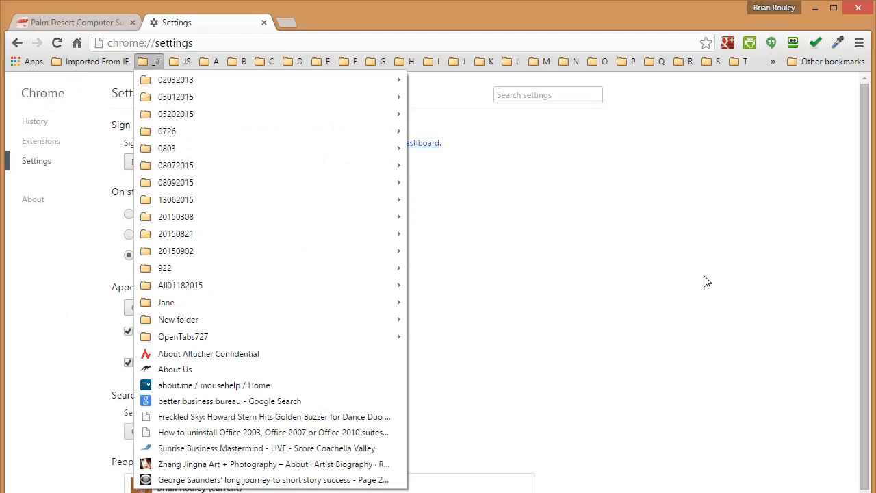
{"action": "left_click", "coordinate": [710, 282]}
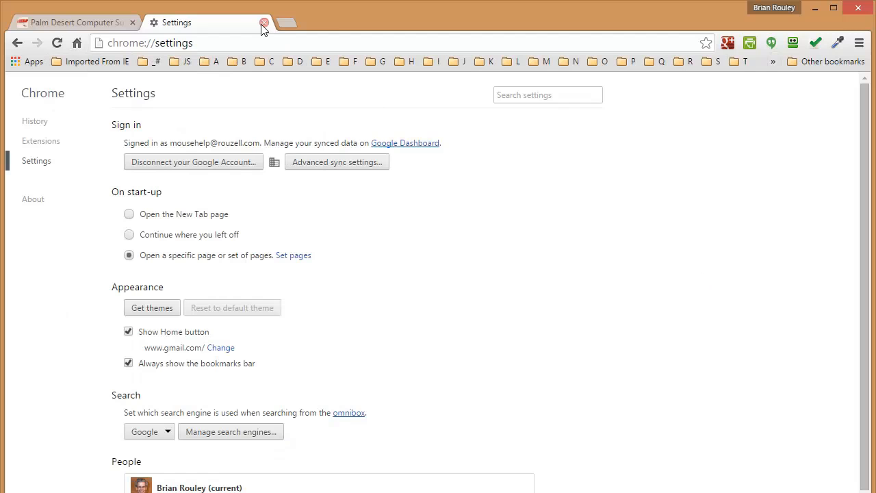
{"action": "left_click", "coordinate": [262, 22]}
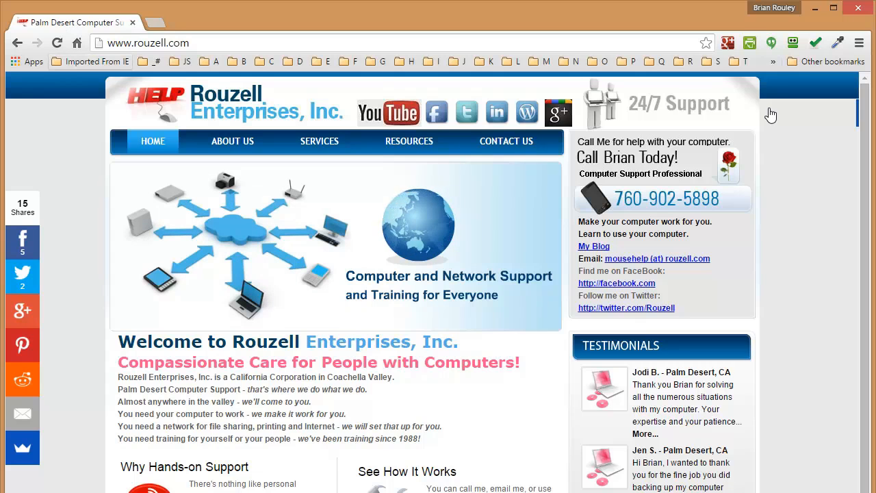
{"action": "left_click", "coordinate": [860, 42]}
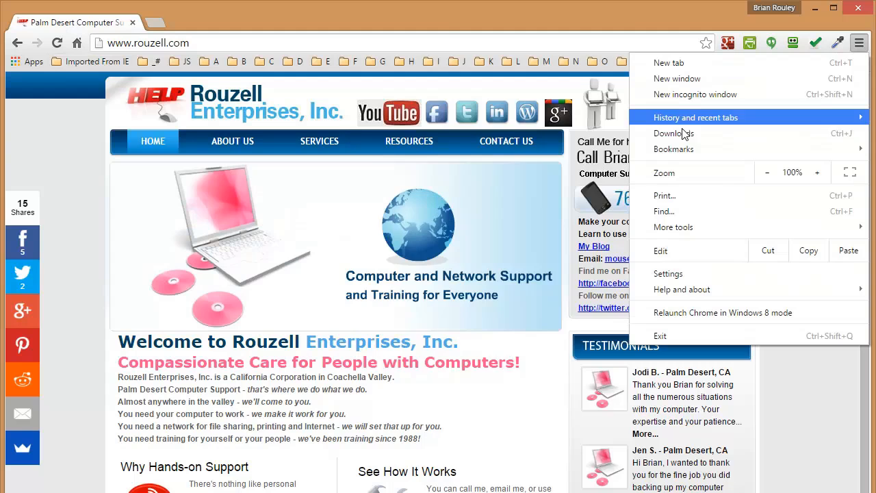
{"action": "left_click", "coordinate": [674, 148]}
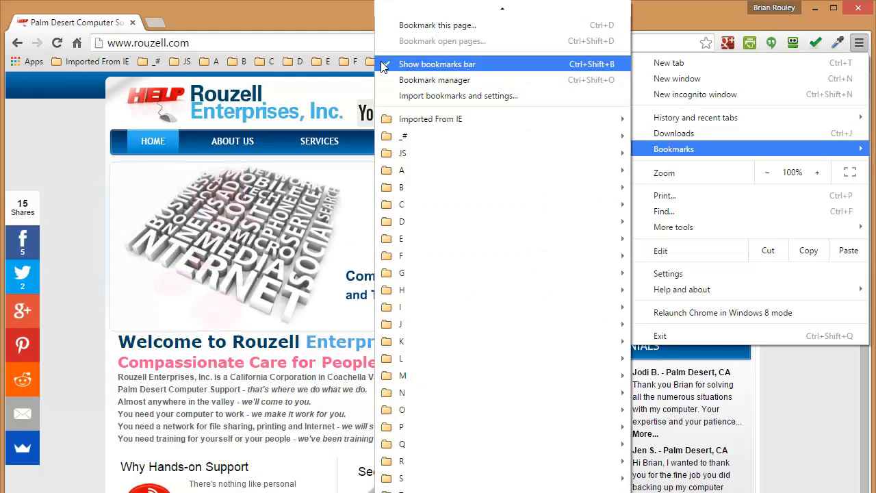
{"action": "left_click", "coordinate": [668, 274]}
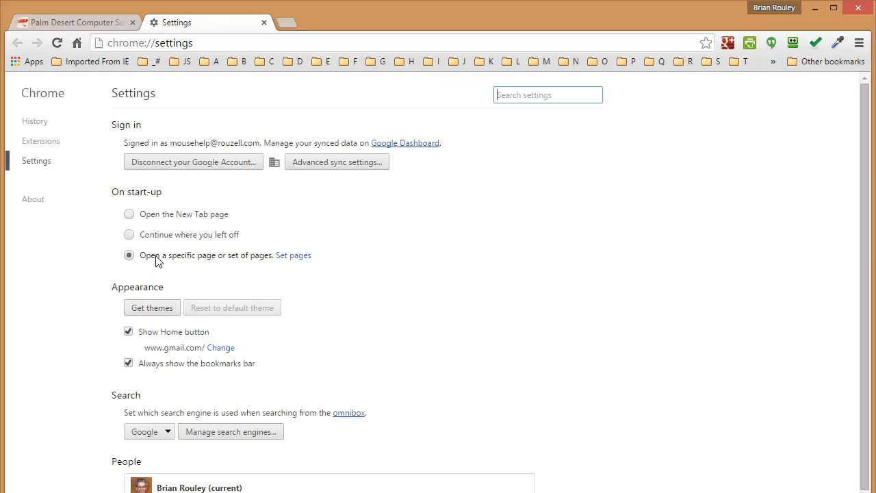
Review the Set pages list of Gmail inbox, Google and Fox News, then cancel without changes.
{"action": "left_click", "coordinate": [293, 256]}
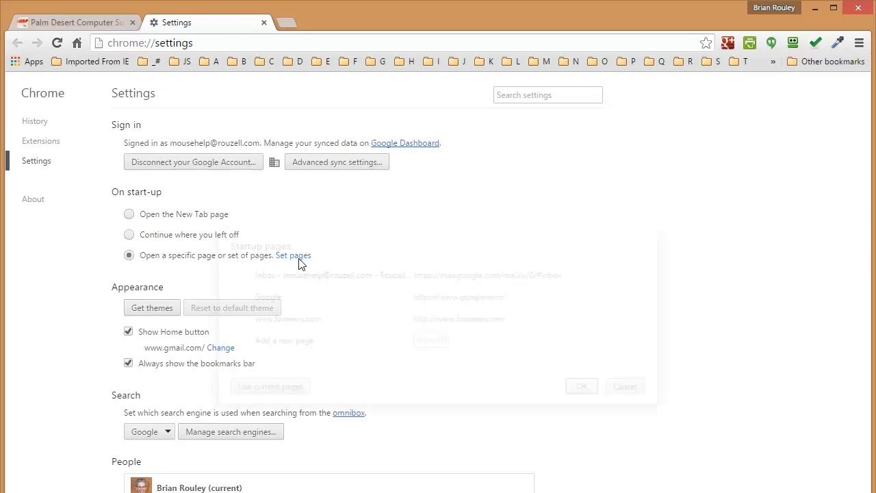
{"action": "left_click", "coordinate": [293, 254]}
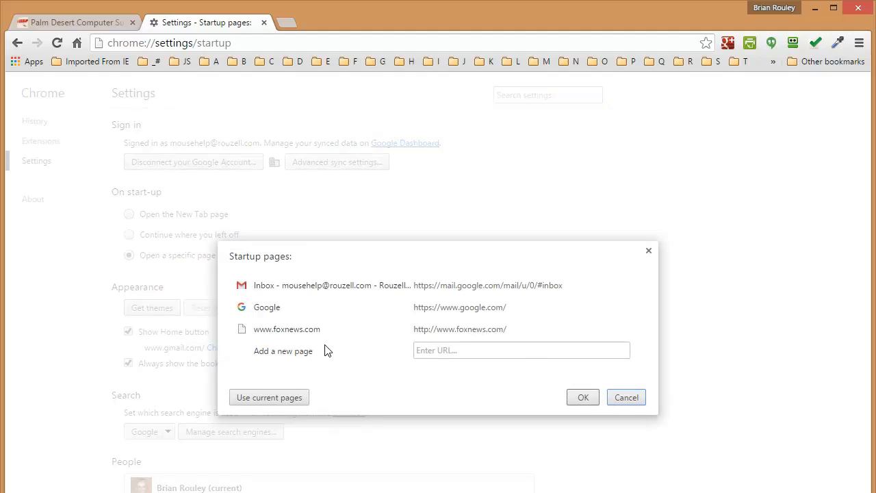
{"action": "mouse_move", "coordinate": [621, 402]}
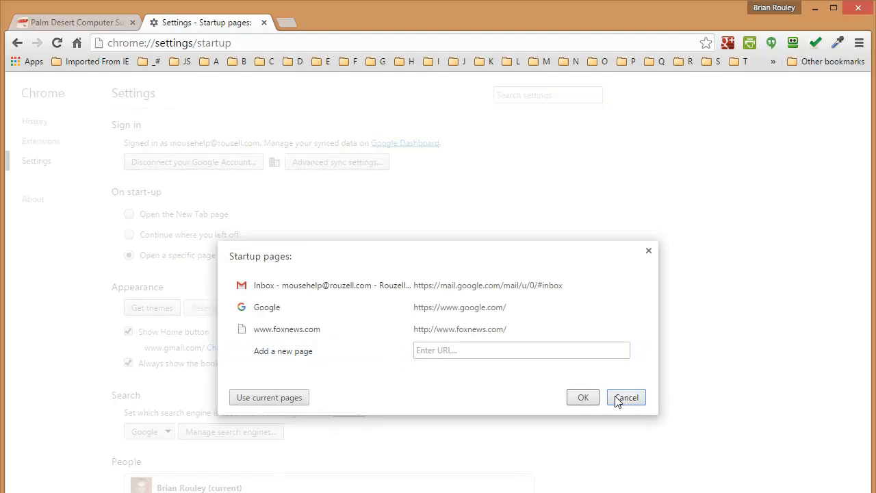
{"action": "left_click", "coordinate": [627, 397]}
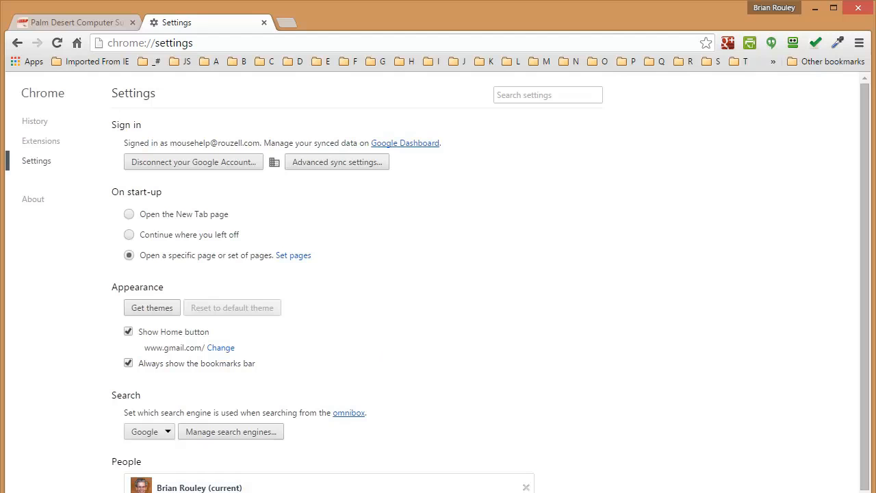
{"action": "mouse_move", "coordinate": [178, 485]}
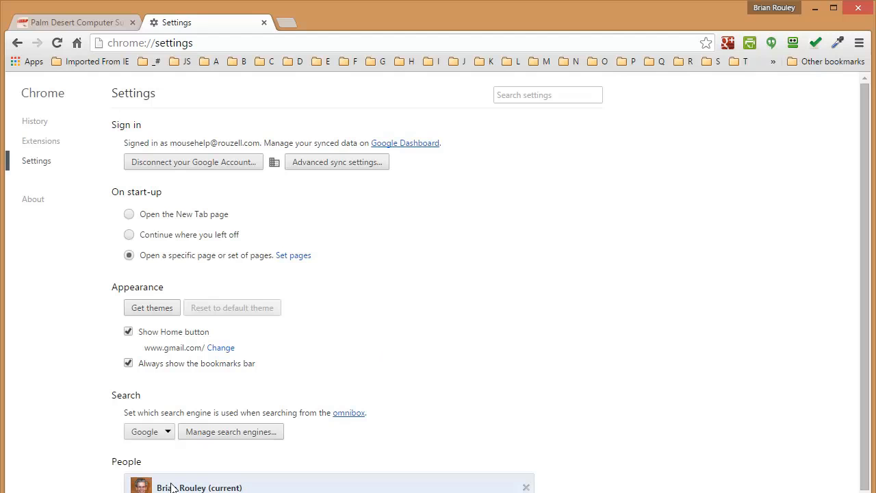
{"action": "mouse_move", "coordinate": [222, 482]}
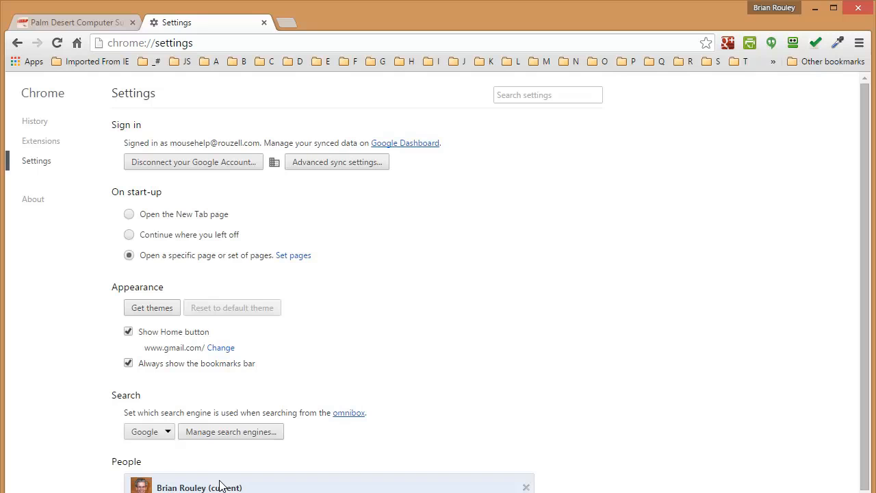
{"action": "mouse_move", "coordinate": [193, 482]}
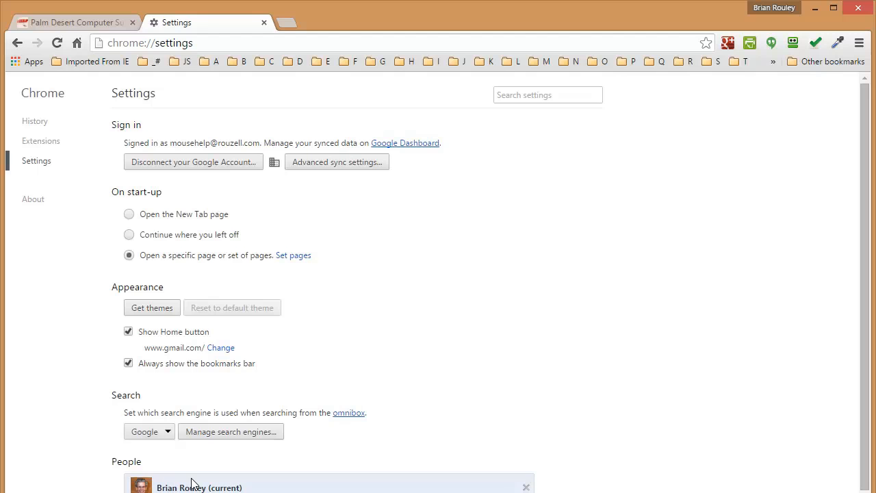
{"action": "mouse_move", "coordinate": [684, 266]}
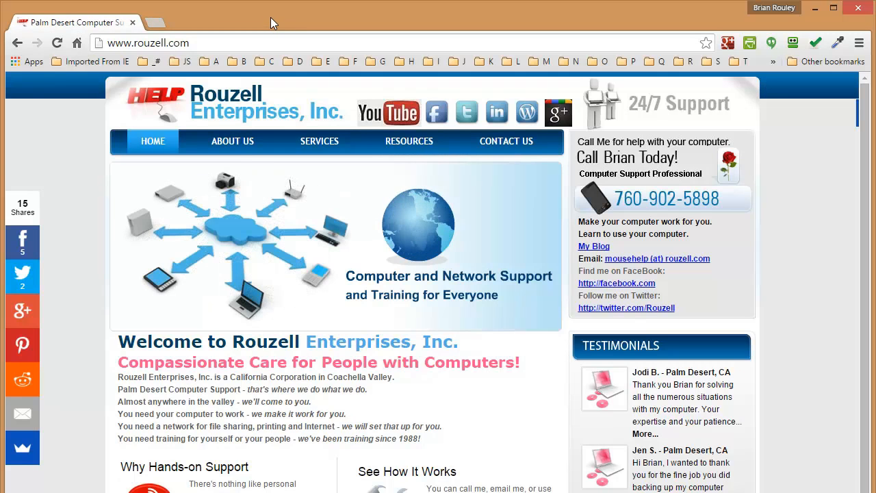
{"action": "mouse_move", "coordinate": [391, 224]}
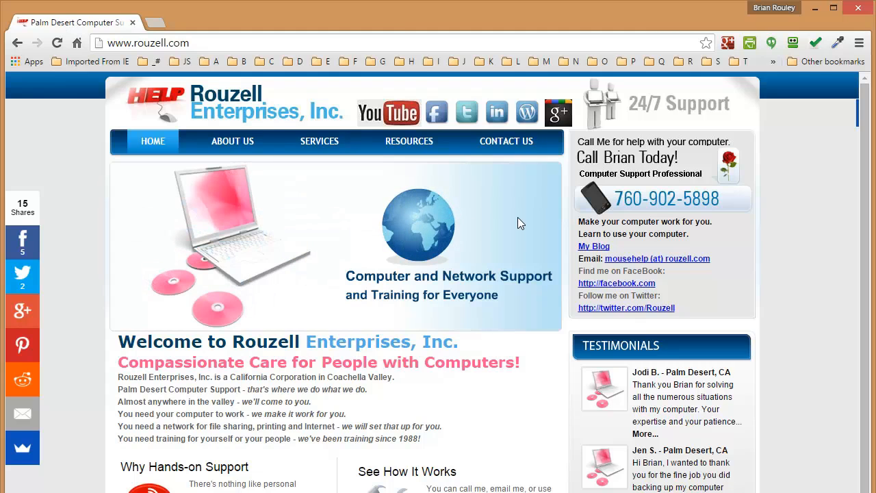
{"action": "mouse_move", "coordinate": [545, 247]}
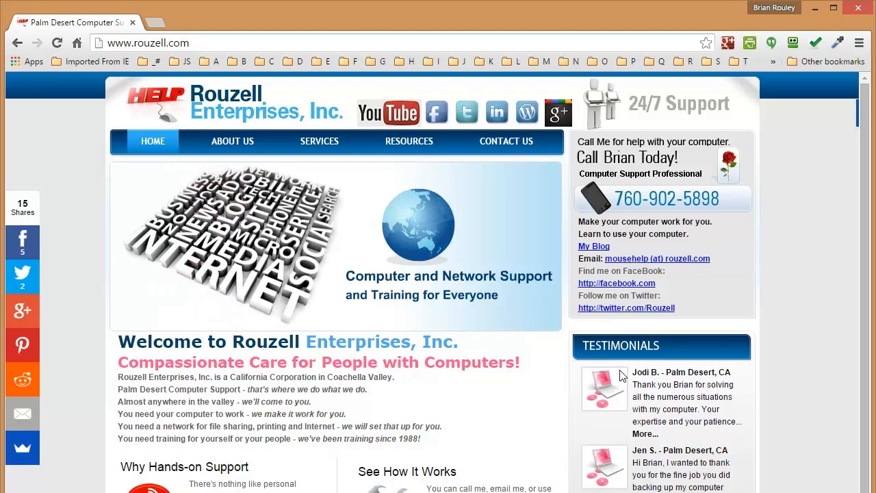
Visit rouzell.net, follow its YouTube link into a new tab, and return to the Rouzell Enterprises tab.
{"action": "triple_click", "coordinate": [640, 257]}
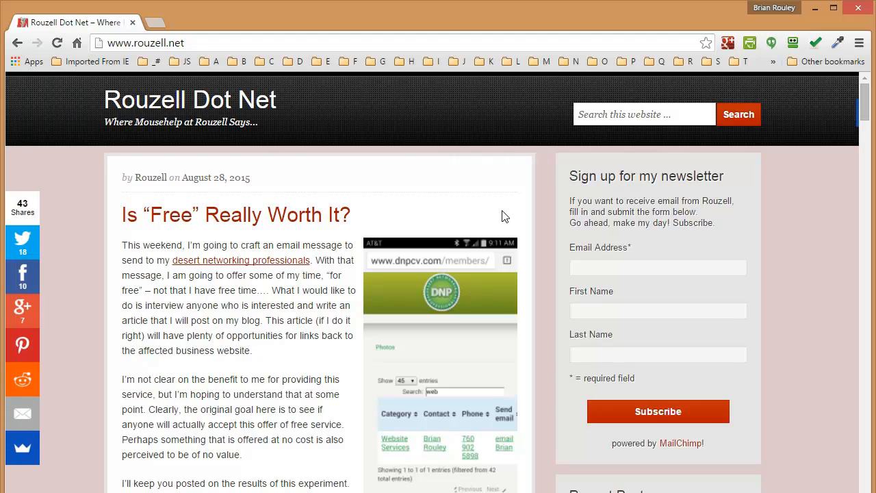
{"action": "mouse_move", "coordinate": [321, 154]}
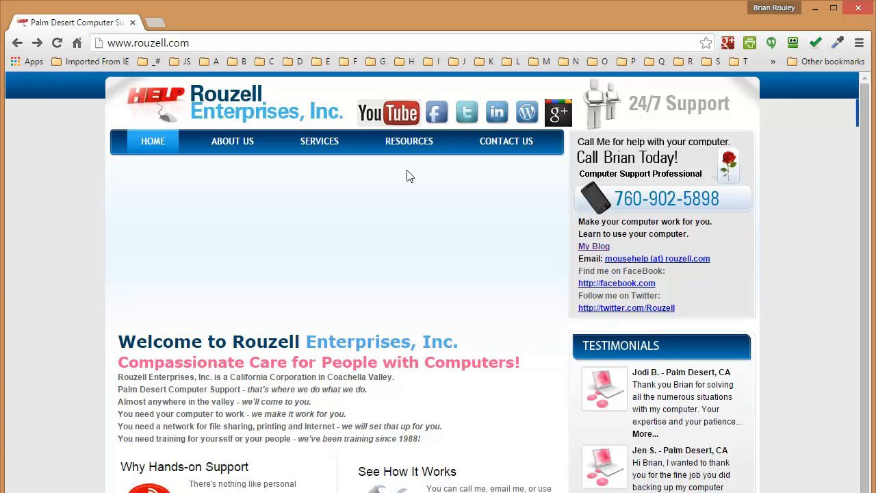
{"action": "left_click", "coordinate": [389, 112]}
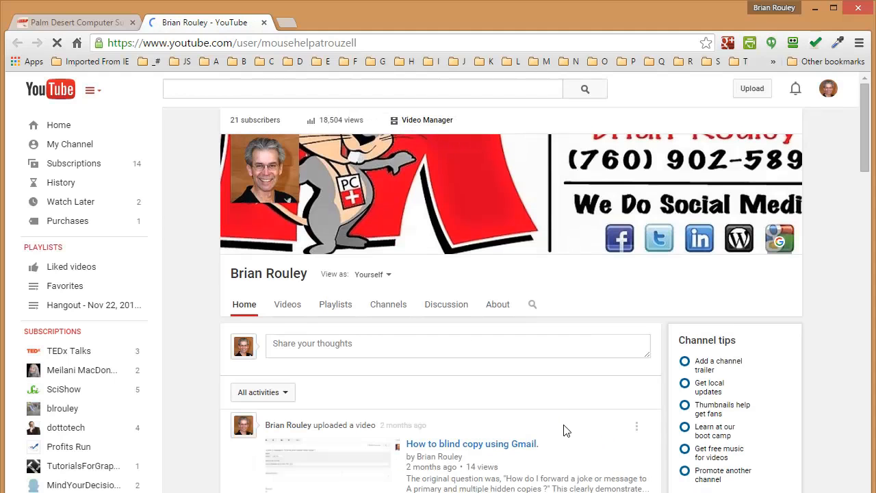
{"action": "mouse_move", "coordinate": [438, 453]}
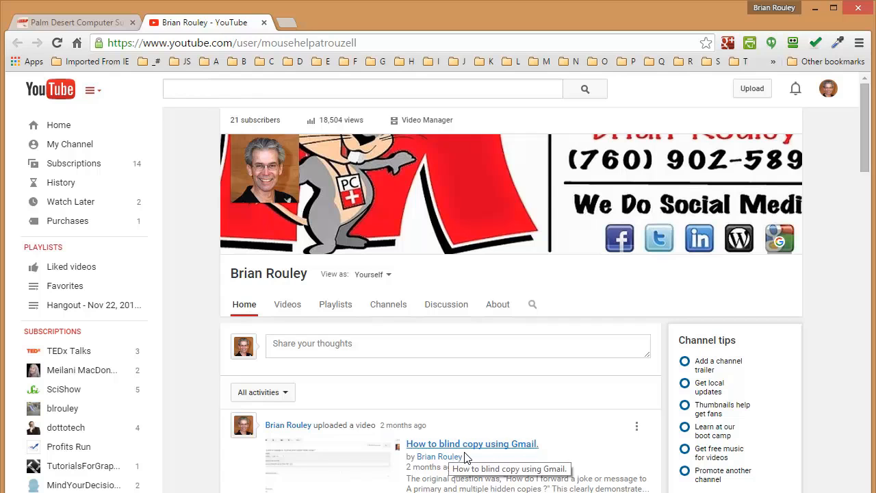
{"action": "mouse_move", "coordinate": [523, 452]}
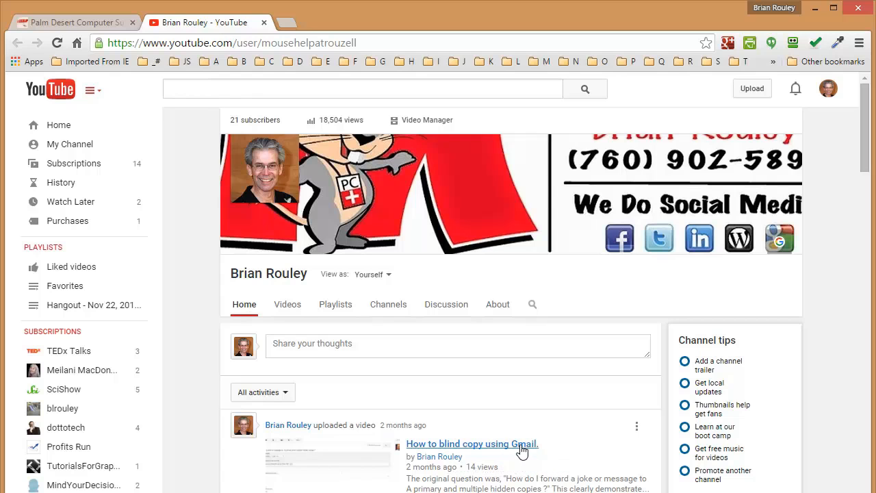
{"action": "mouse_move", "coordinate": [554, 460]}
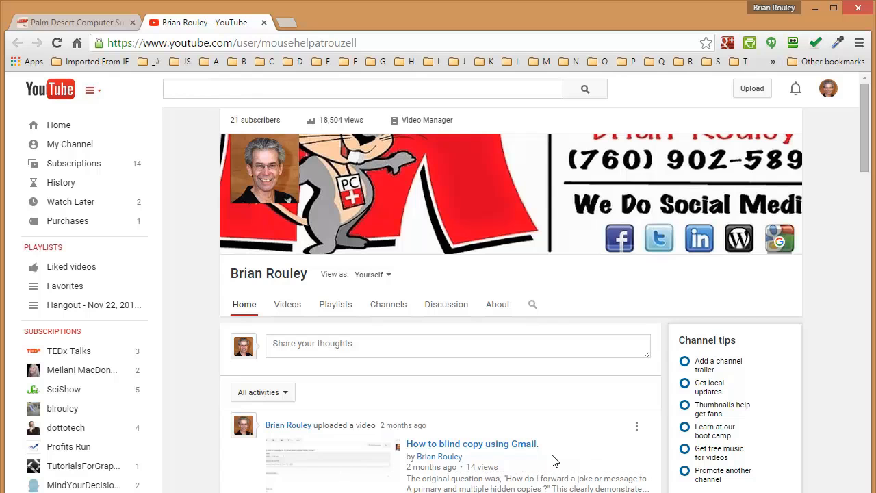
{"action": "left_click", "coordinate": [71, 22]}
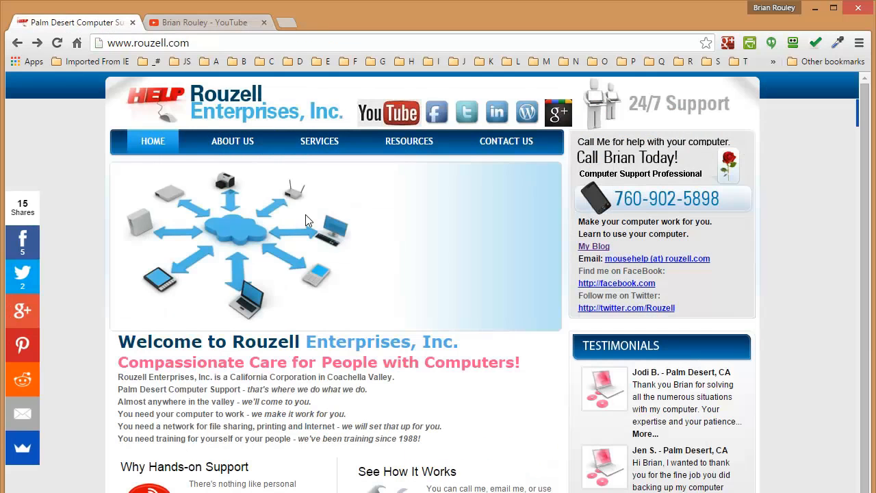